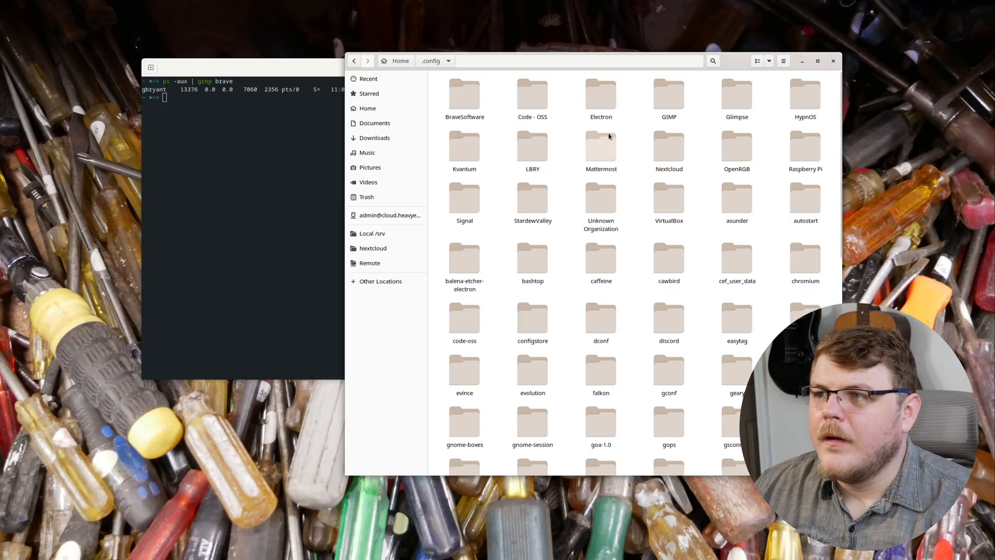
Select the BraveSoftware folder inside ~/.config and start renaming it.
{"action": "left_click", "coordinate": [464, 95]}
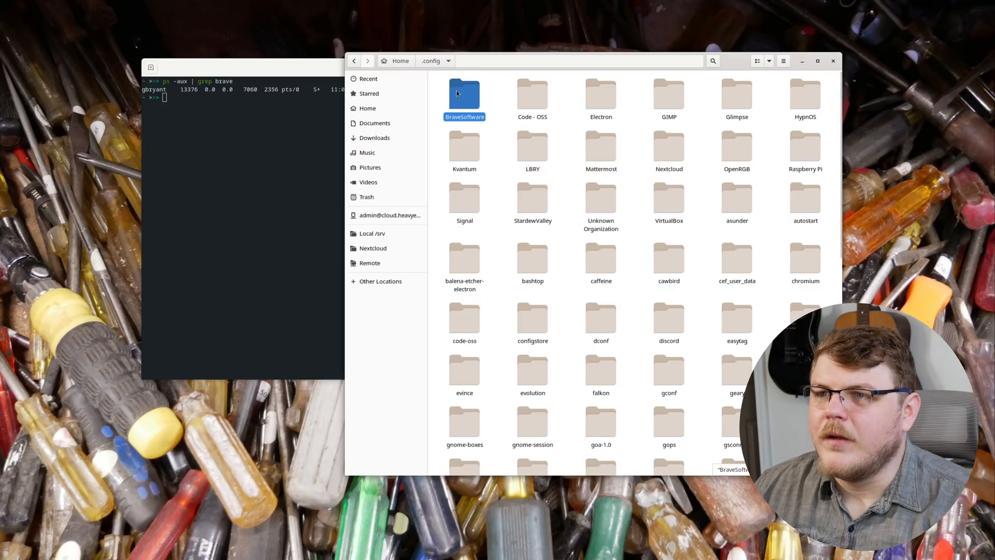
{"action": "key", "text": "F2"}
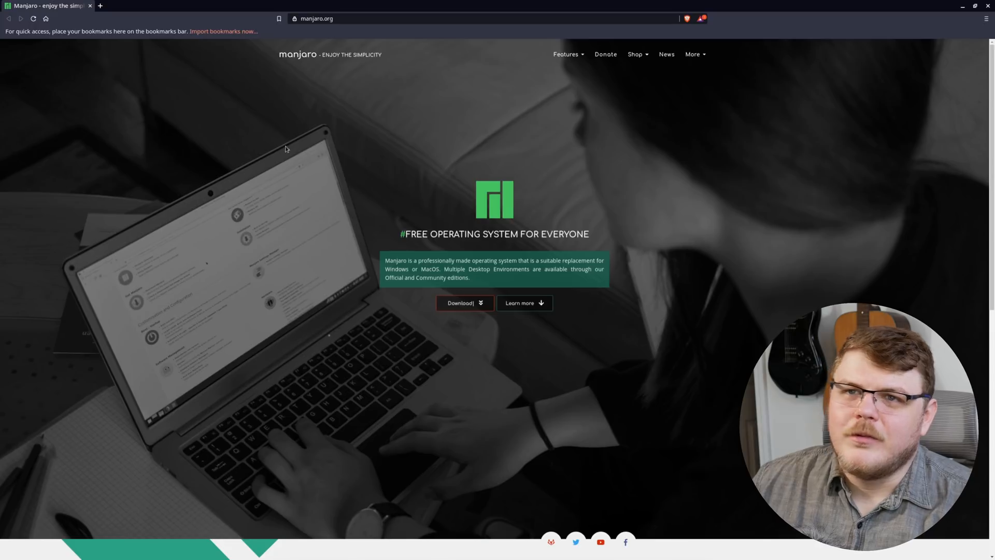
Load brave.com/features and read down to 'Import and continue where you left off', highlighting a phrase.
{"action": "left_click", "coordinate": [323, 18]}
{"action": "type", "text": "brave.com/features/"}
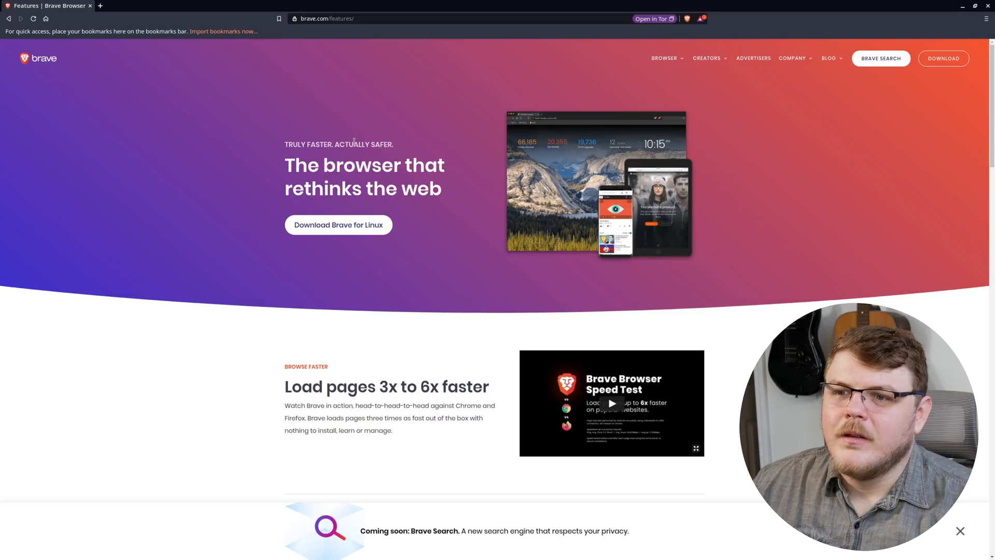
{"action": "scroll", "scroll_direction": "down", "scroll_amount": 3}
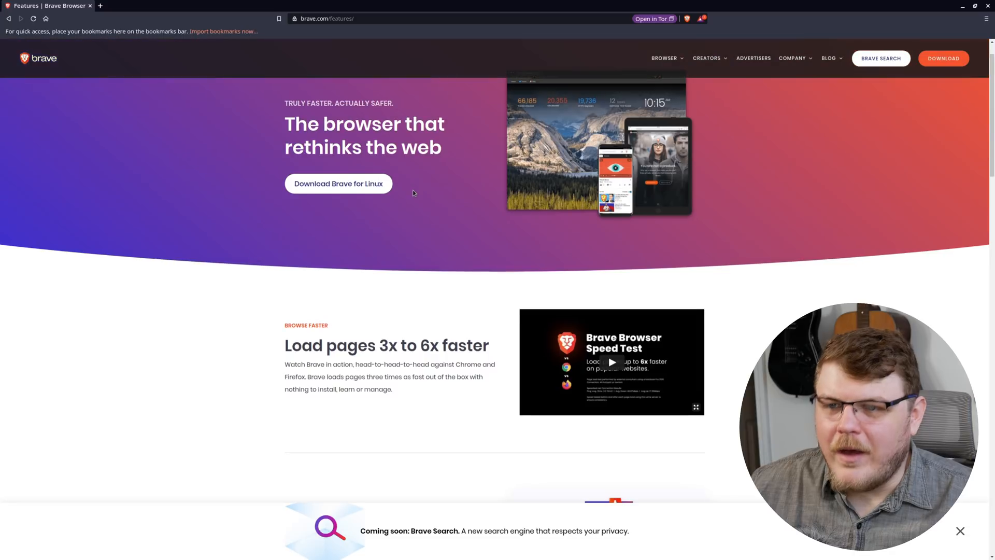
{"action": "scroll", "scroll_direction": "down", "scroll_amount": 3}
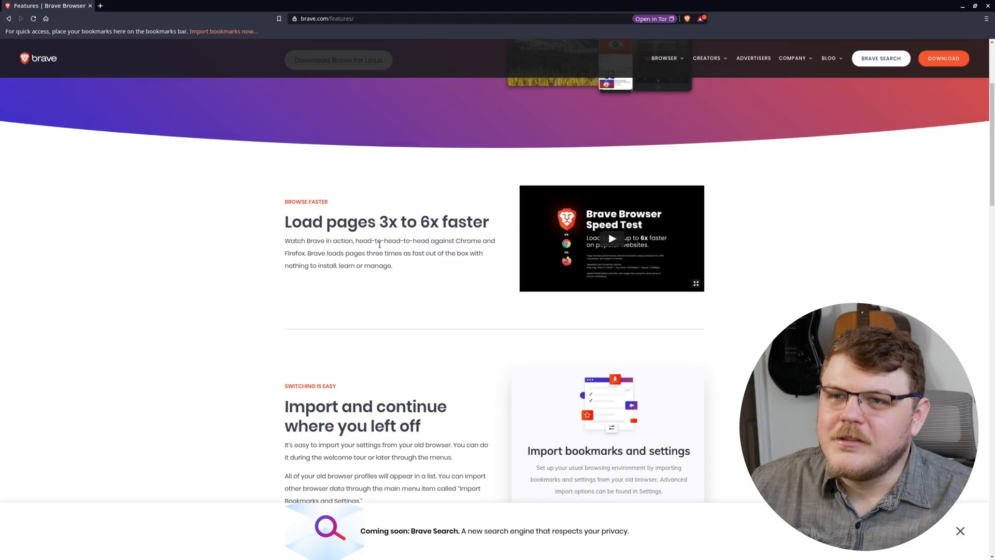
{"action": "mouse_move", "coordinate": [490, 267]}
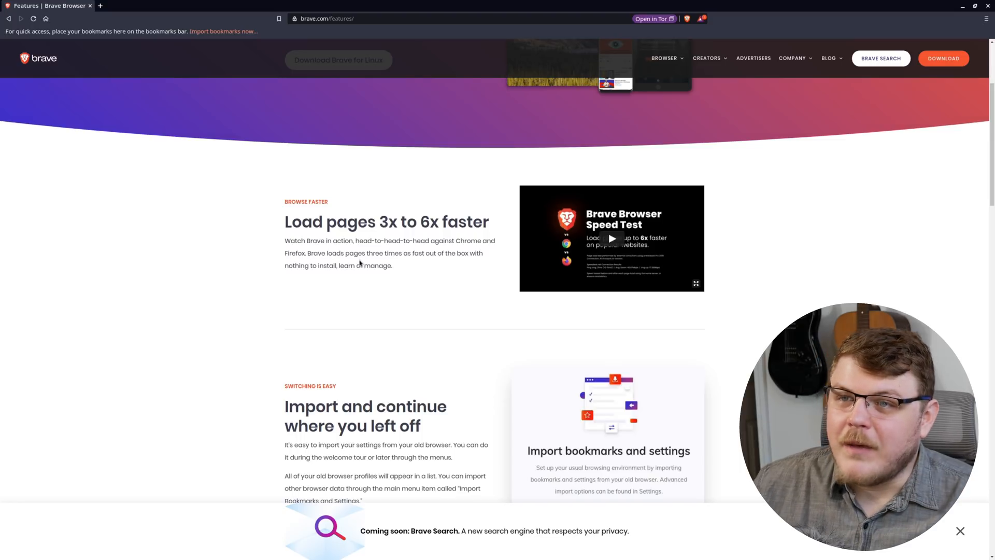
{"action": "mouse_move", "coordinate": [443, 265]}
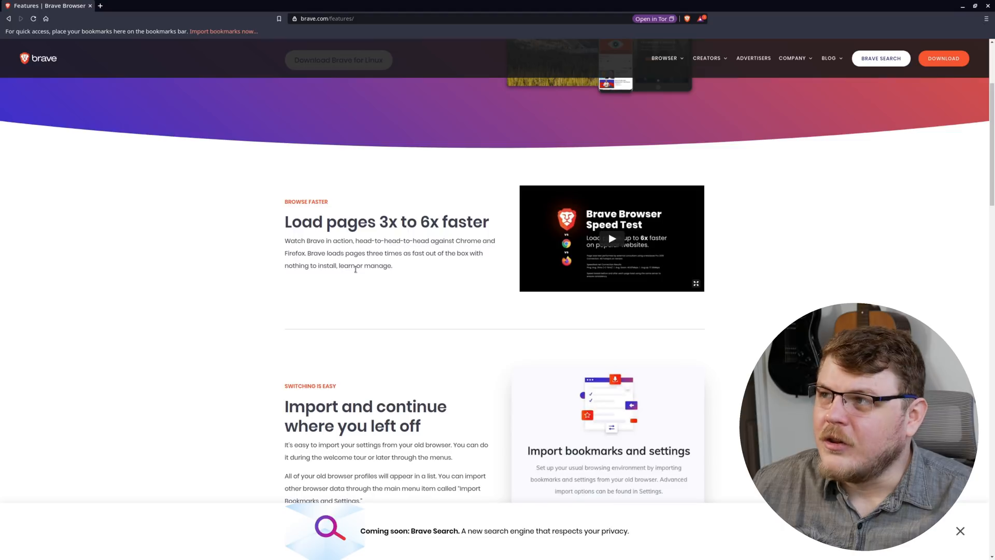
{"action": "scroll", "scroll_direction": "down", "scroll_amount": 3}
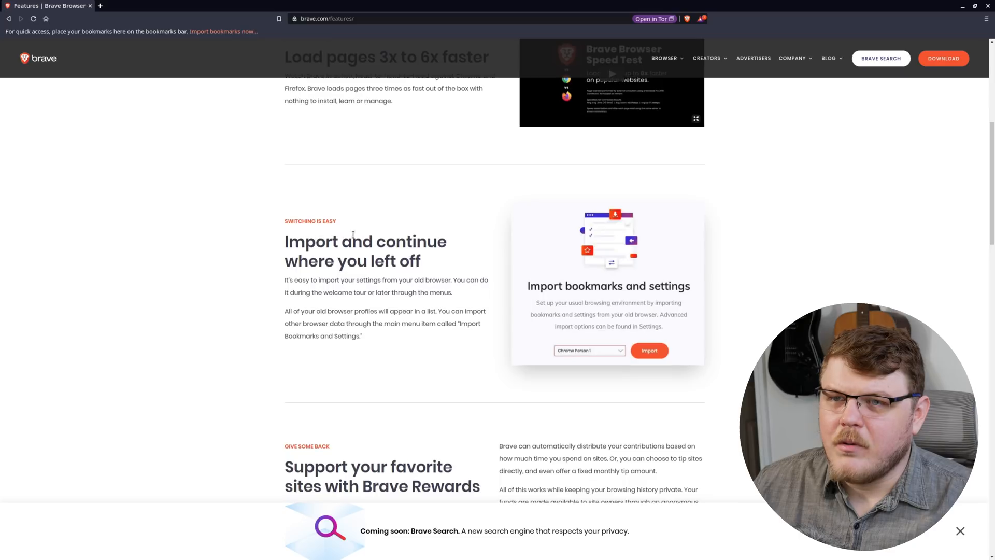
{"action": "left_click_drag", "start_coordinate": [297, 280], "coordinate": [381, 292]}
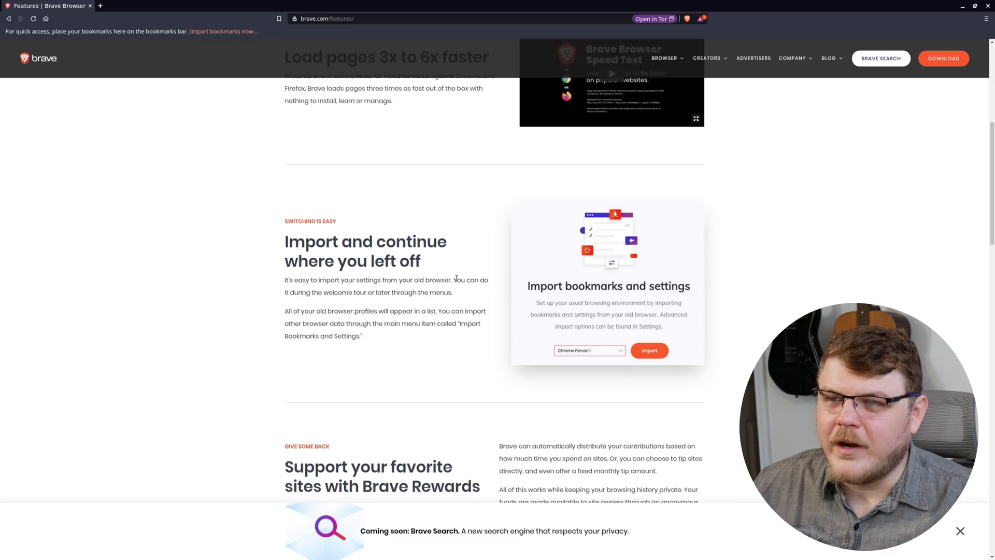
{"action": "left_click_drag", "start_coordinate": [456, 280], "coordinate": [353, 292]}
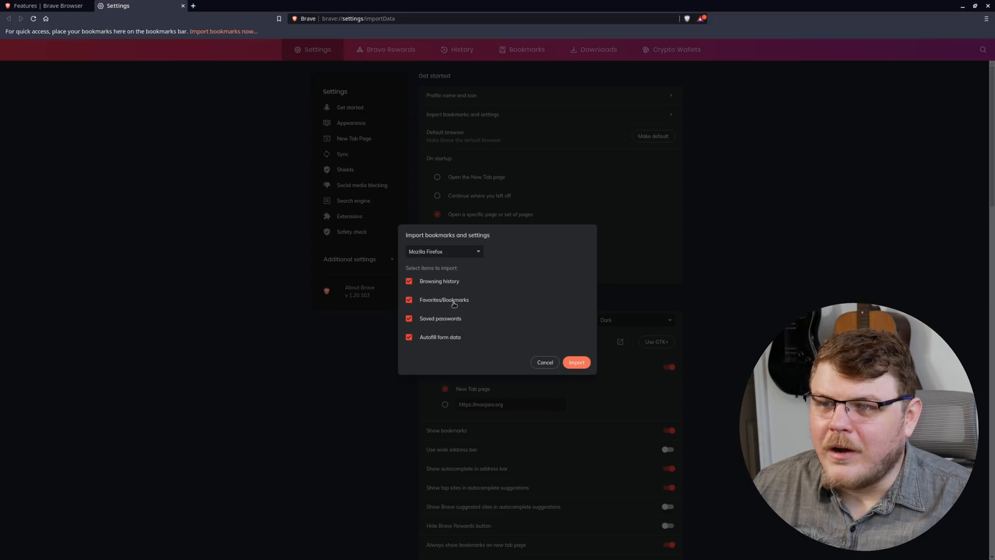
{"action": "mouse_move", "coordinate": [448, 341]}
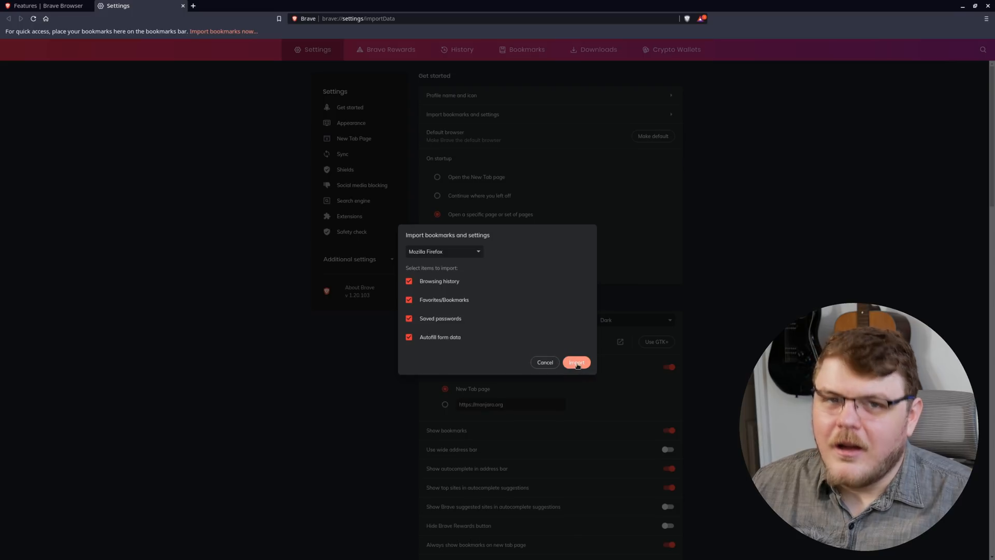
Run the Firefox import with all data types ticked, retrying once Firefox is closed.
{"action": "left_click", "coordinate": [575, 362]}
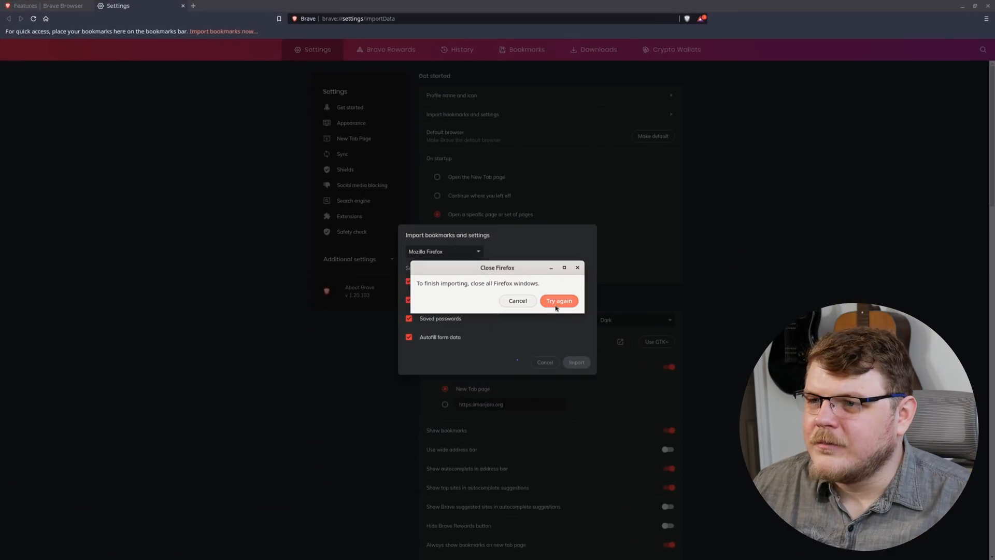
{"action": "left_click", "coordinate": [559, 301]}
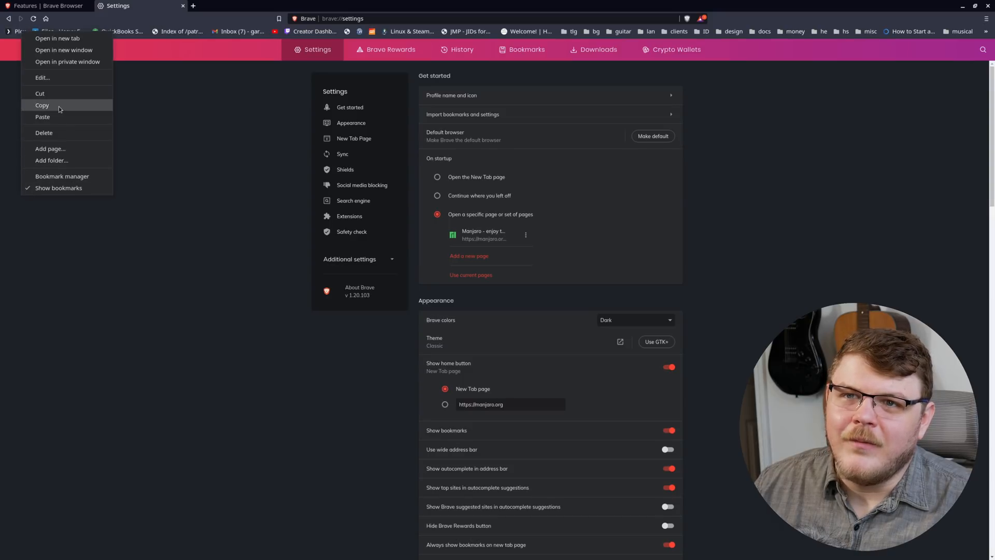
Inspect the imported Firefox bookmarks on the bar via their context menu options.
{"action": "left_click", "coordinate": [43, 78]}
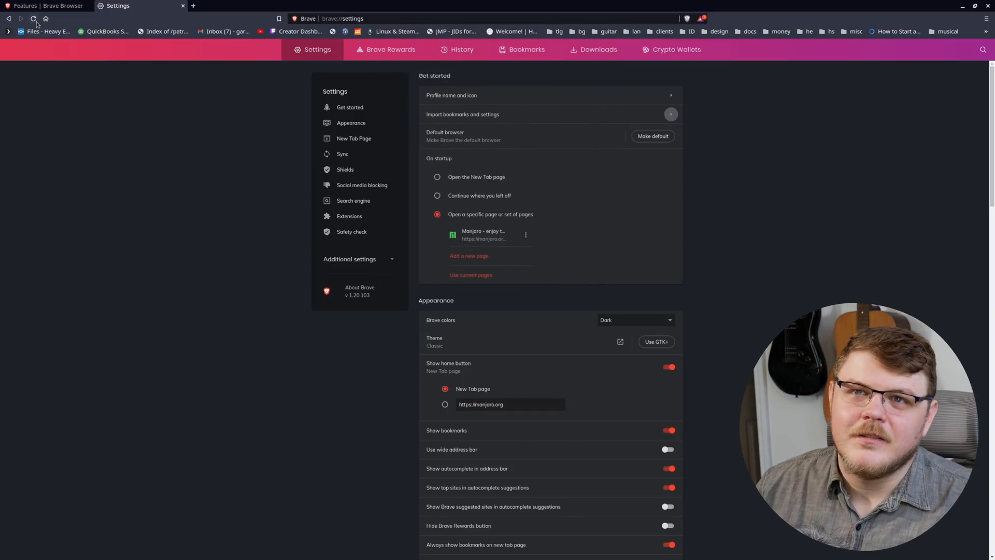
{"action": "right_click", "coordinate": [45, 31]}
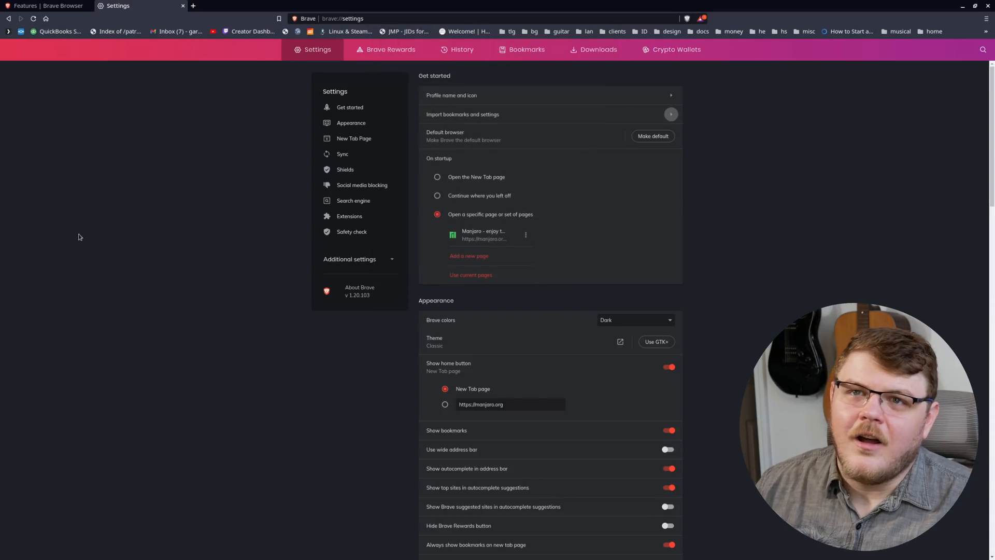
{"action": "right_click", "coordinate": [118, 31]}
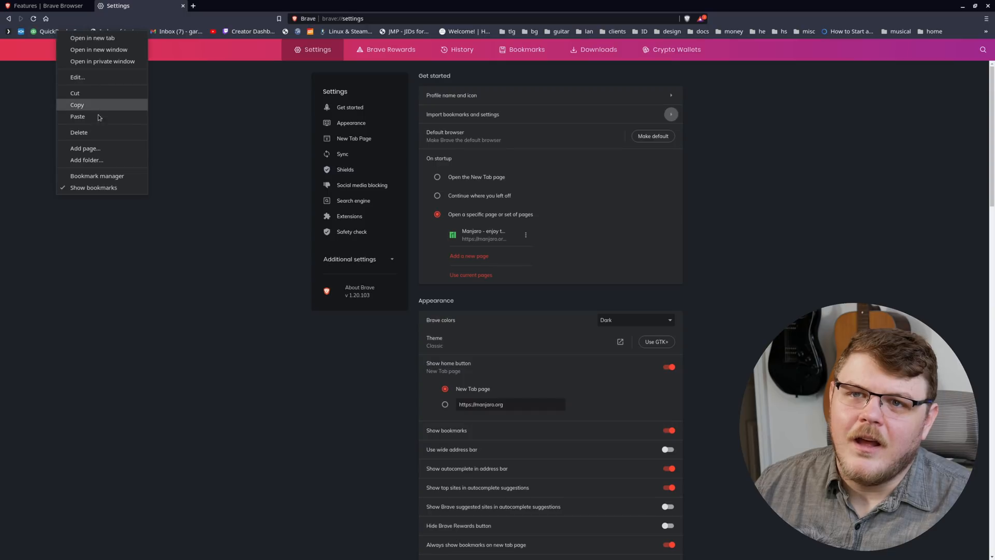
{"action": "left_click", "coordinate": [76, 77]}
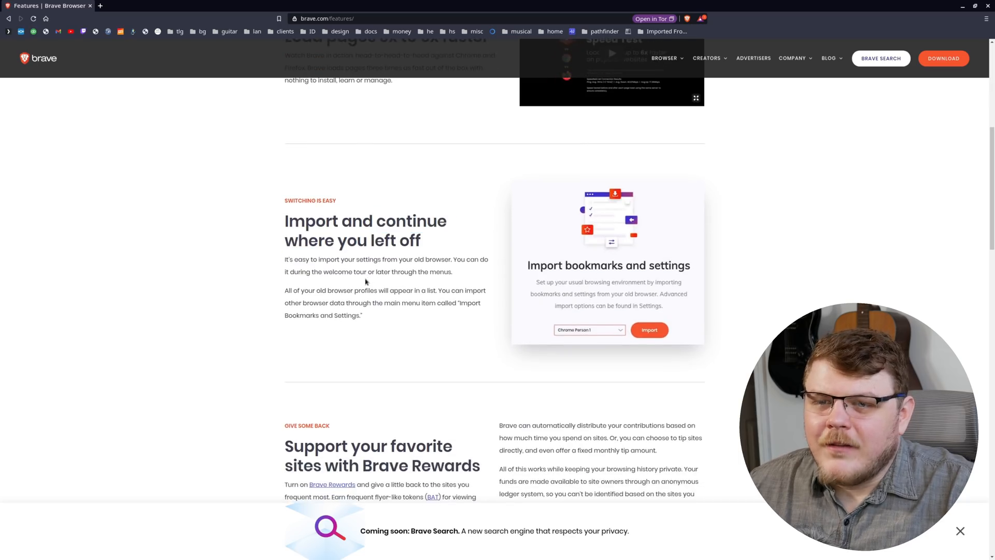
Scroll the features page down to 'Support your favorite sites with Brave Rewards'.
{"action": "scroll", "scroll_direction": "down", "scroll_amount": 3}
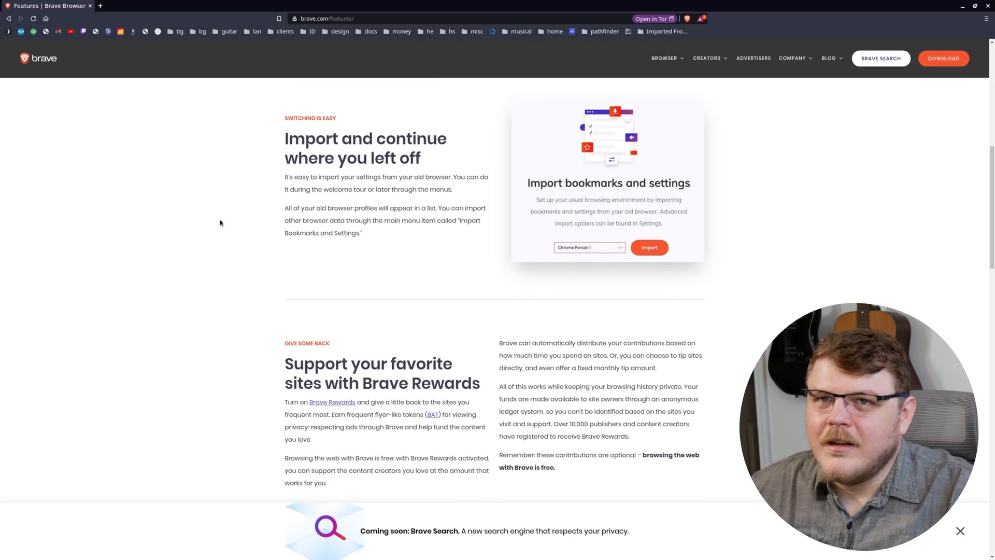
{"action": "mouse_move", "coordinate": [95, 31]}
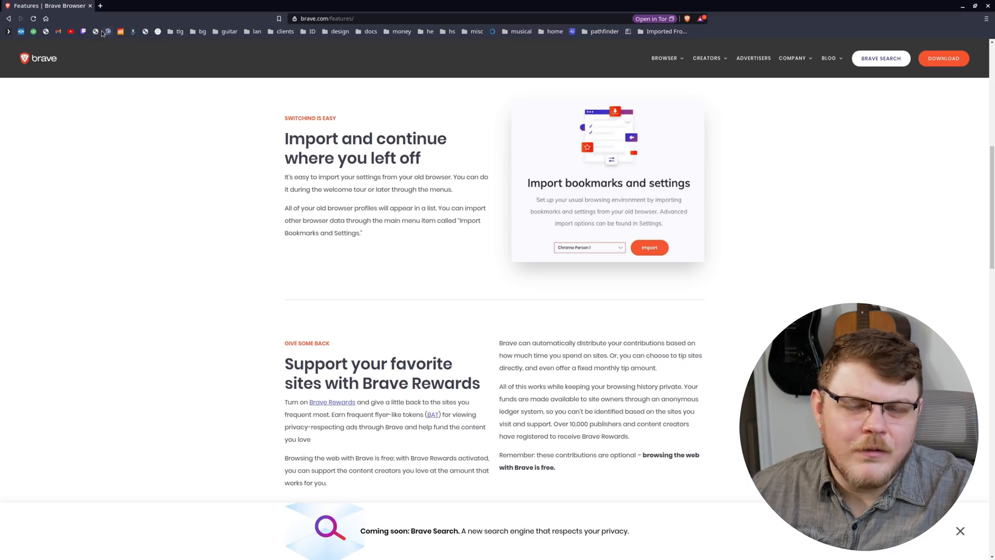
{"action": "mouse_move", "coordinate": [271, 432]}
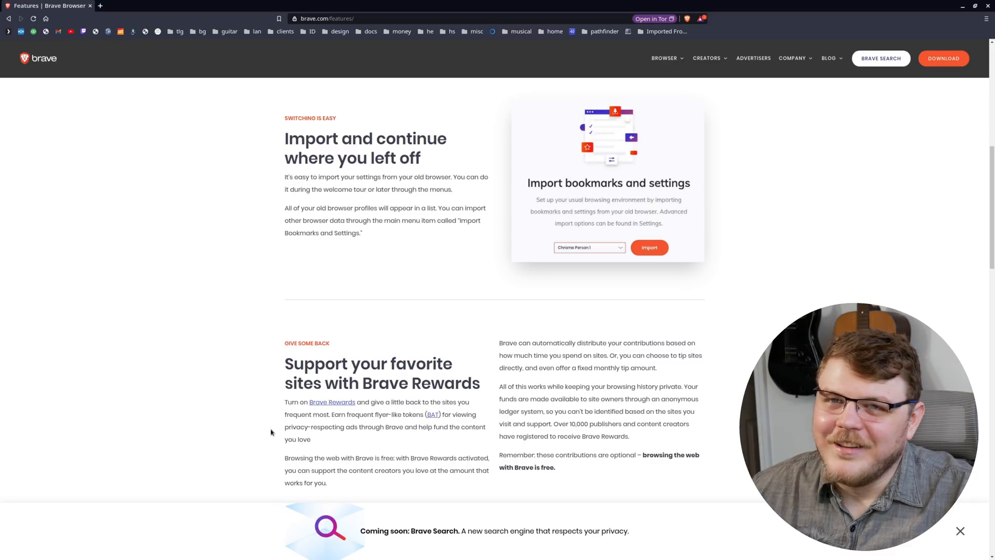
{"action": "mouse_move", "coordinate": [239, 329]}
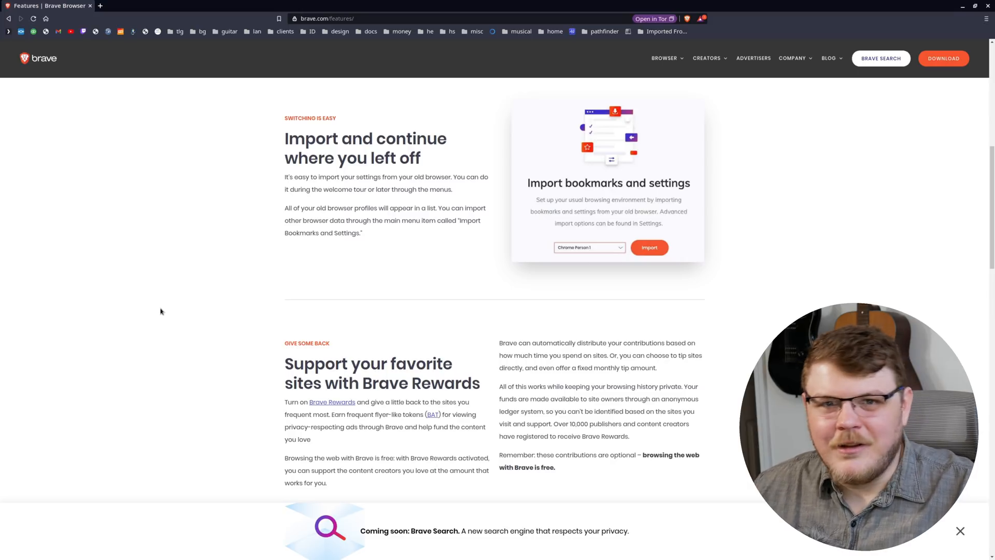
{"action": "mouse_move", "coordinate": [182, 289]}
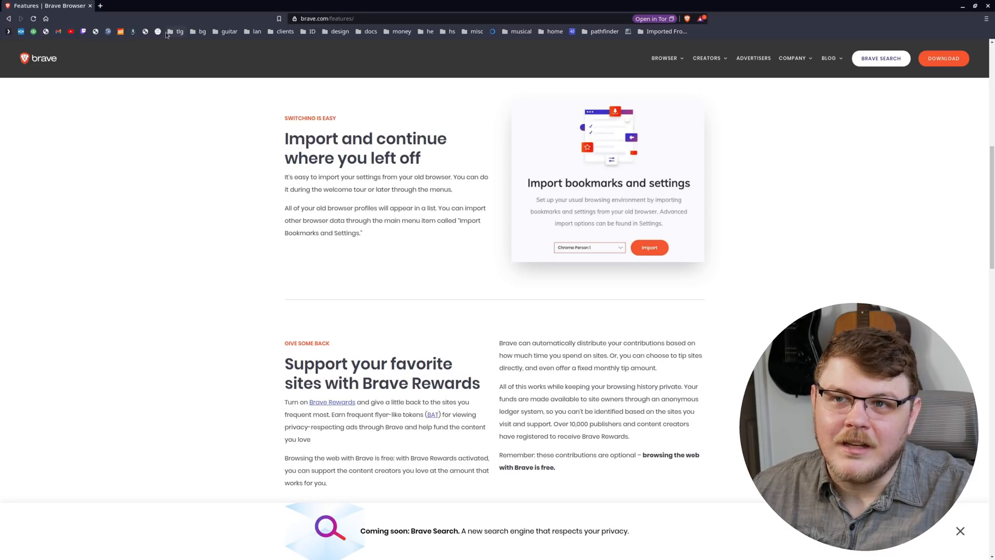
{"action": "scroll", "scroll_direction": "down", "scroll_amount": 3}
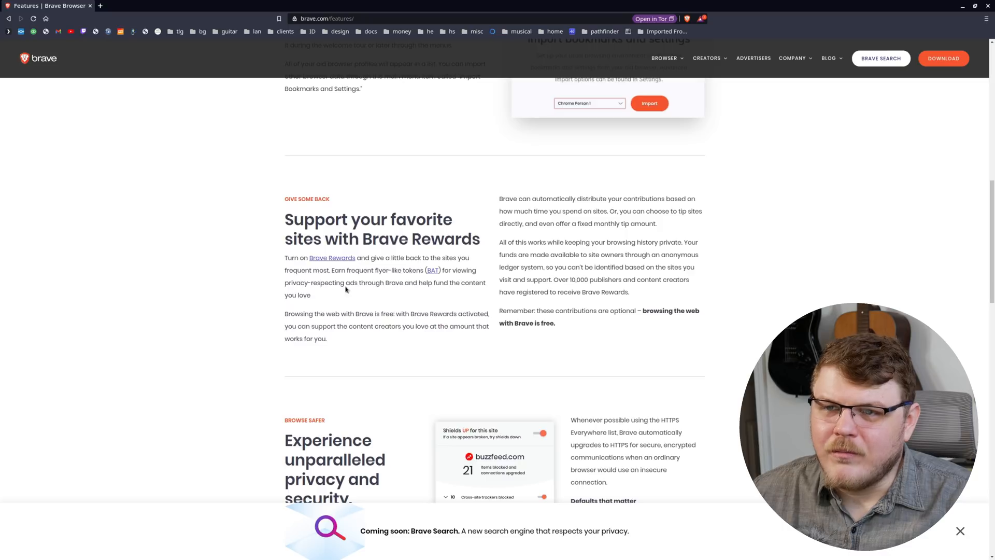
{"action": "mouse_move", "coordinate": [418, 293]}
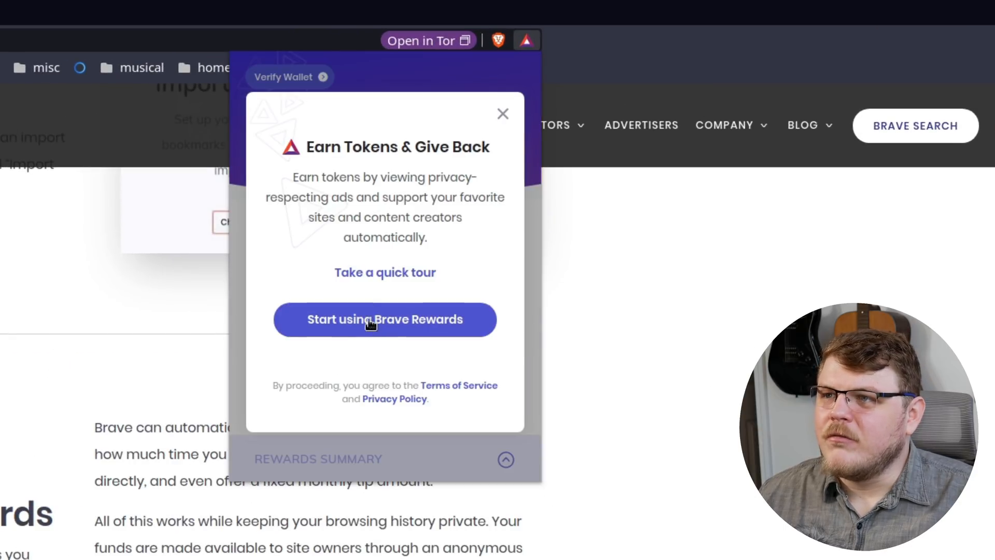
Turn on Brave Rewards and continue through every tour slide to Done, landing on the 0.000 BAT summary.
{"action": "left_click", "coordinate": [385, 319]}
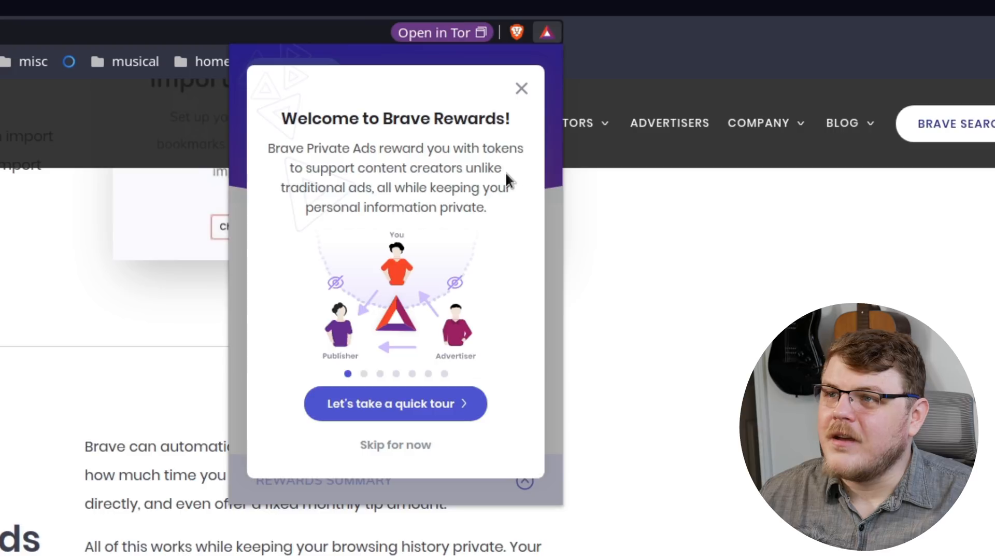
{"action": "mouse_move", "coordinate": [496, 204]}
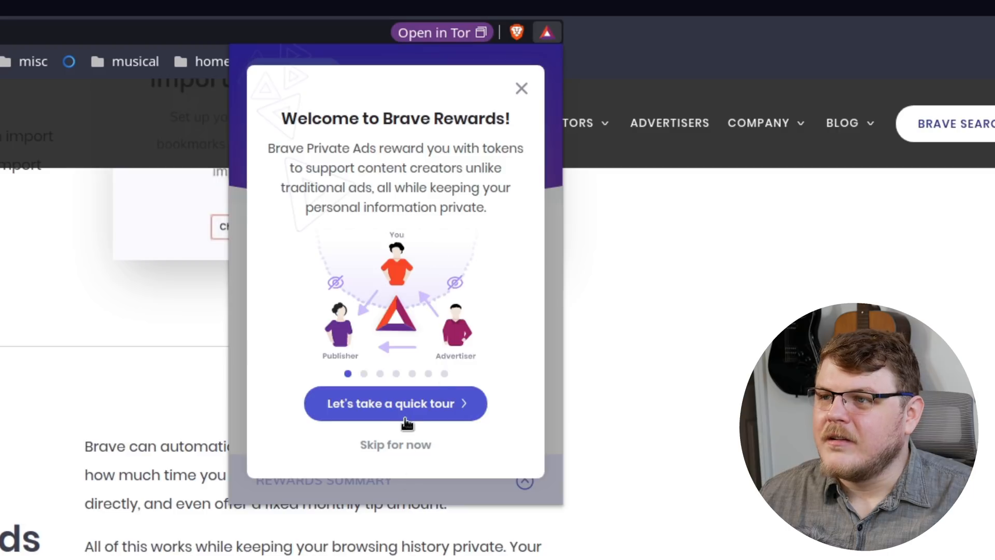
{"action": "left_click", "coordinate": [395, 403]}
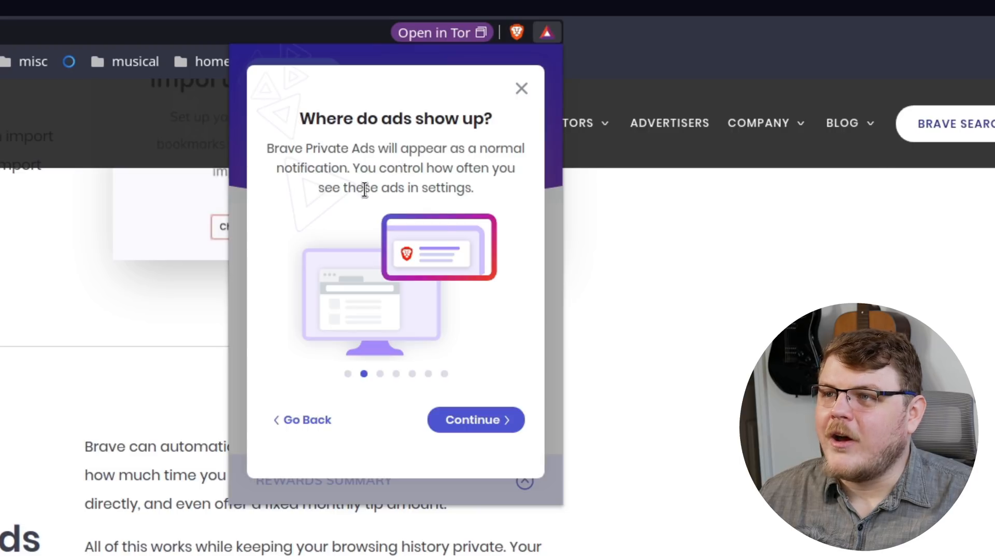
{"action": "left_click", "coordinate": [475, 420]}
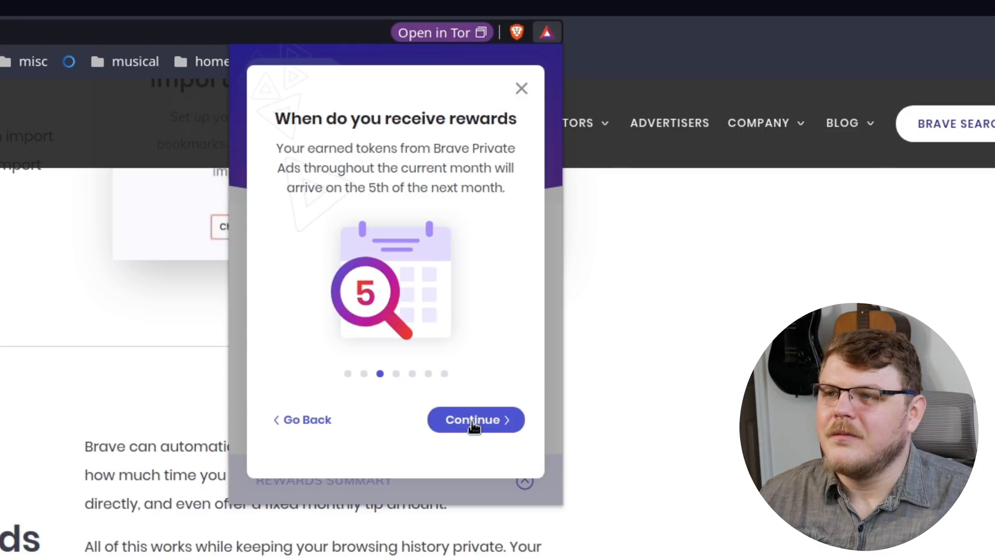
{"action": "left_click", "coordinate": [475, 419]}
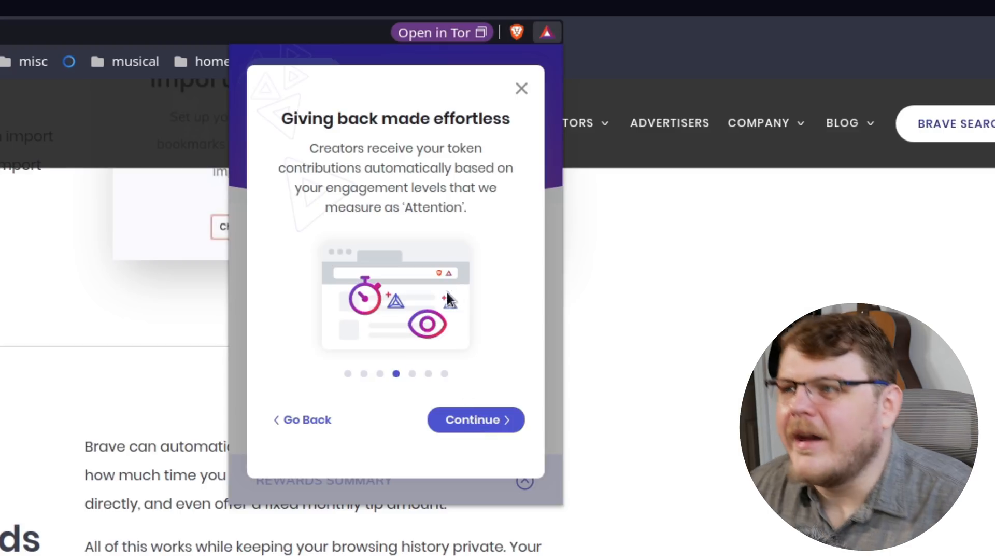
{"action": "mouse_move", "coordinate": [400, 162]}
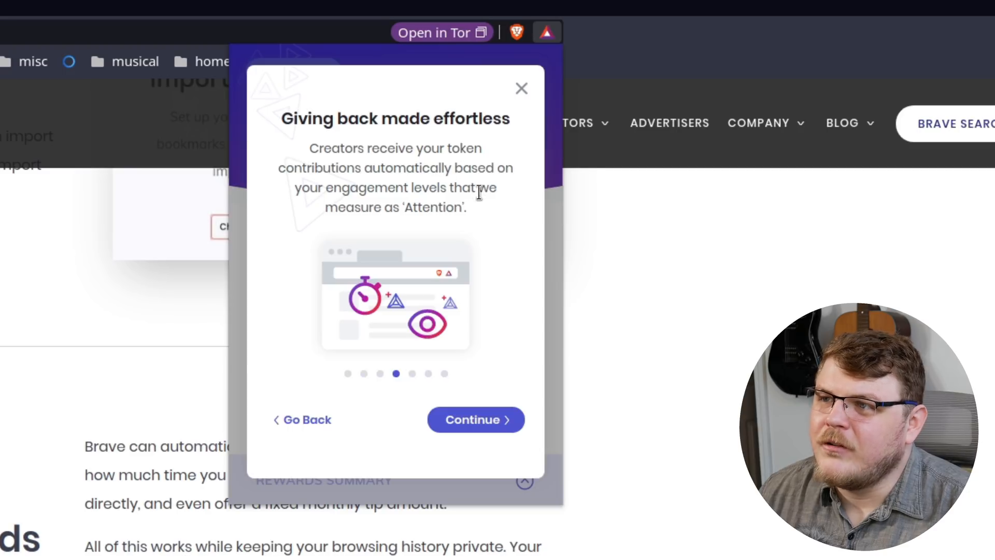
{"action": "mouse_move", "coordinate": [482, 448]}
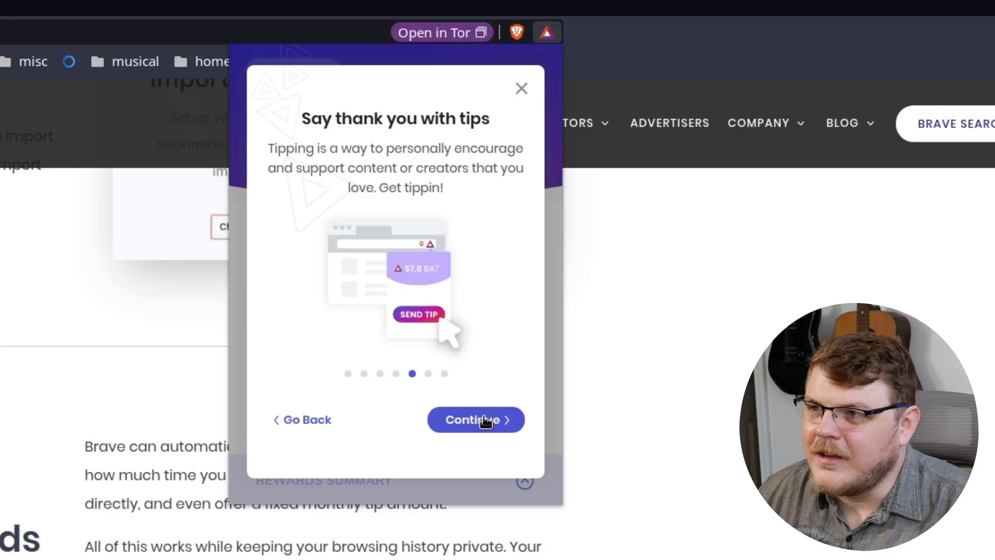
{"action": "left_click", "coordinate": [474, 420]}
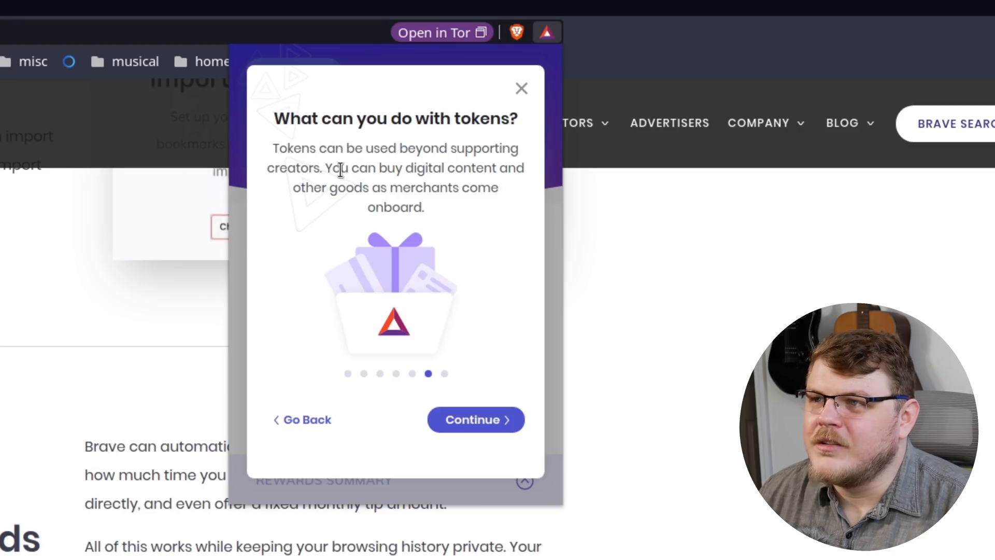
{"action": "mouse_move", "coordinate": [391, 187]}
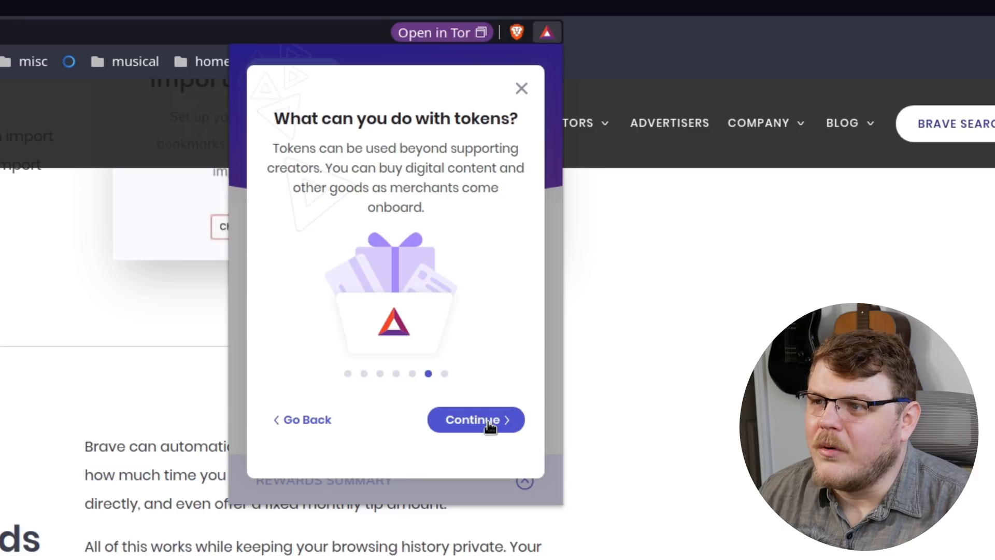
{"action": "left_click", "coordinate": [476, 420]}
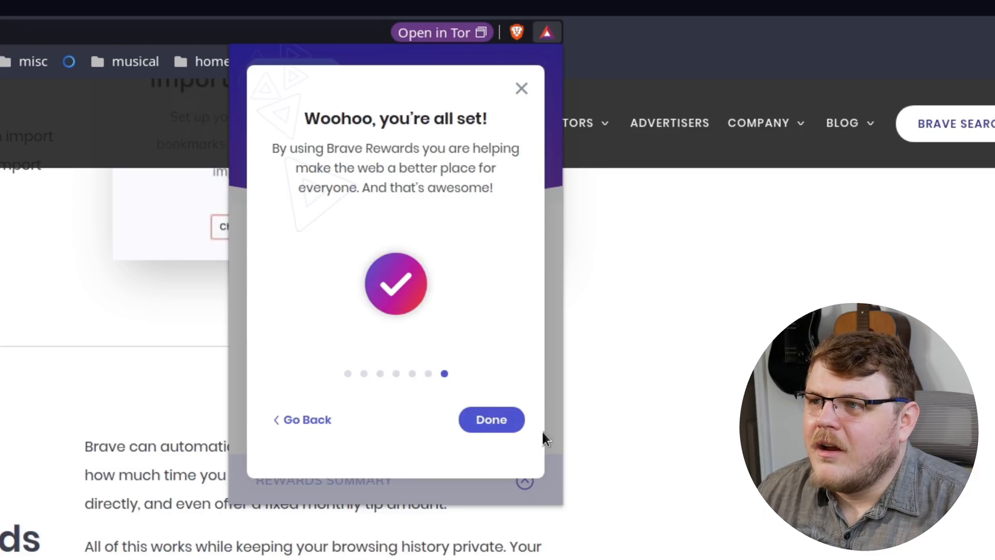
{"action": "left_click", "coordinate": [491, 420]}
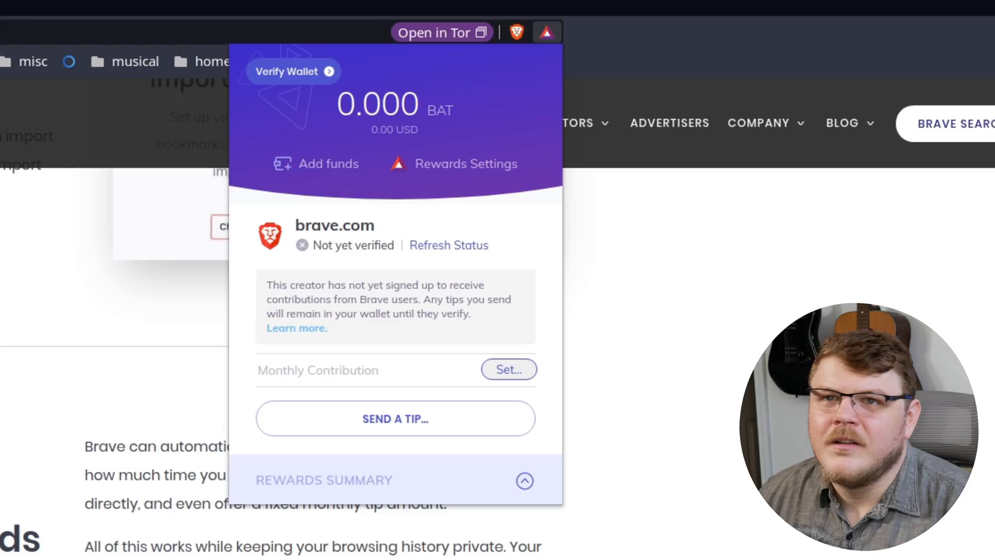
{"action": "left_click", "coordinate": [179, 7]}
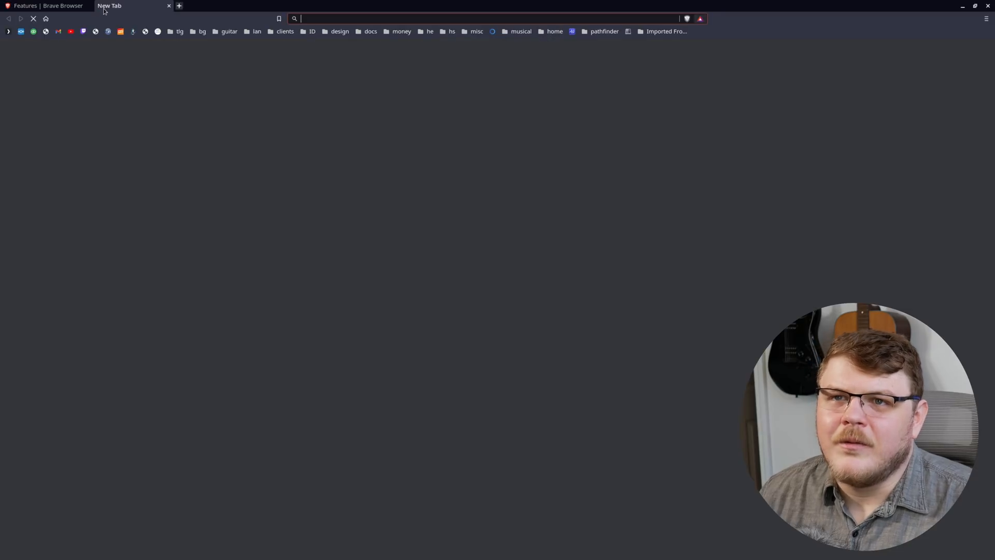
{"action": "type", "text": "youtube.com"}
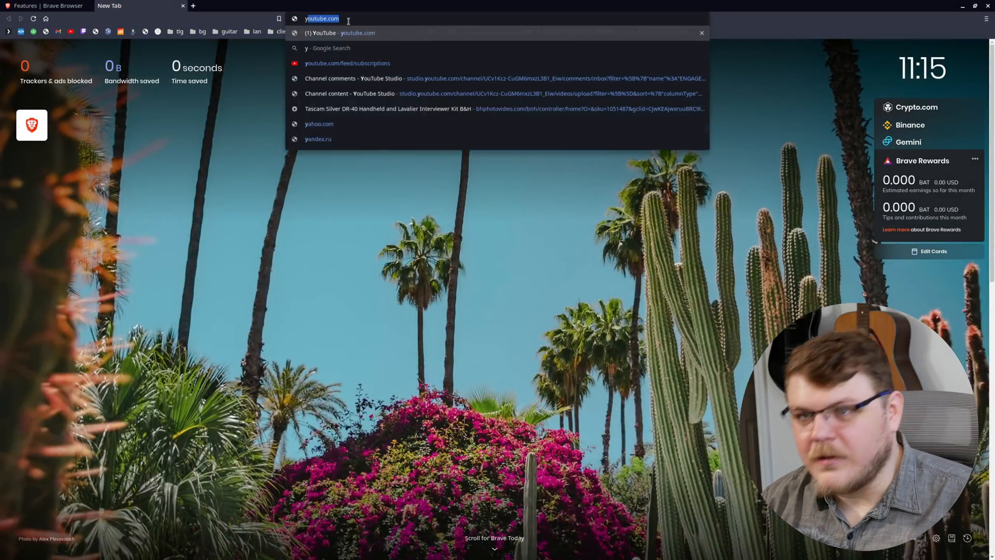
{"action": "type", "text": "youtube.com/gardiner"}
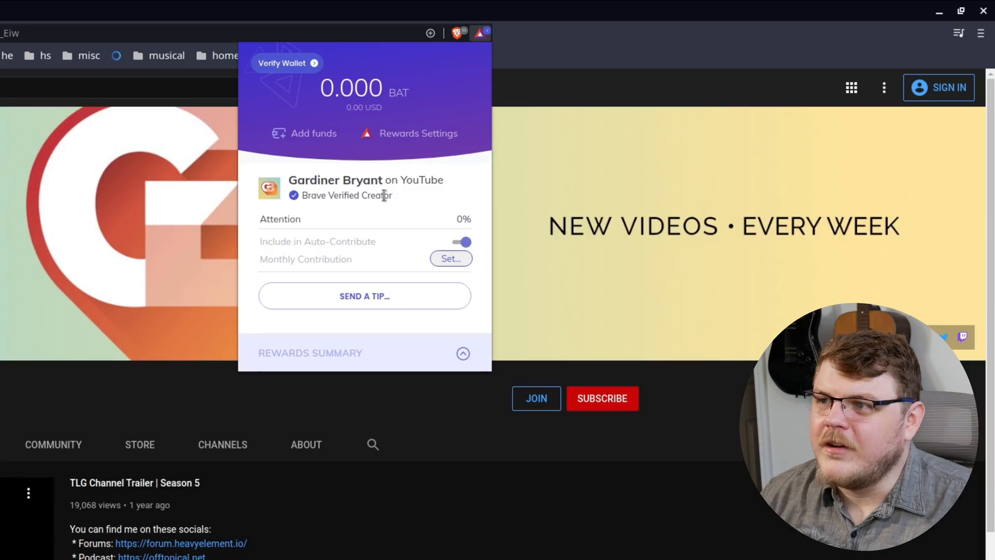
{"action": "mouse_move", "coordinate": [373, 266]}
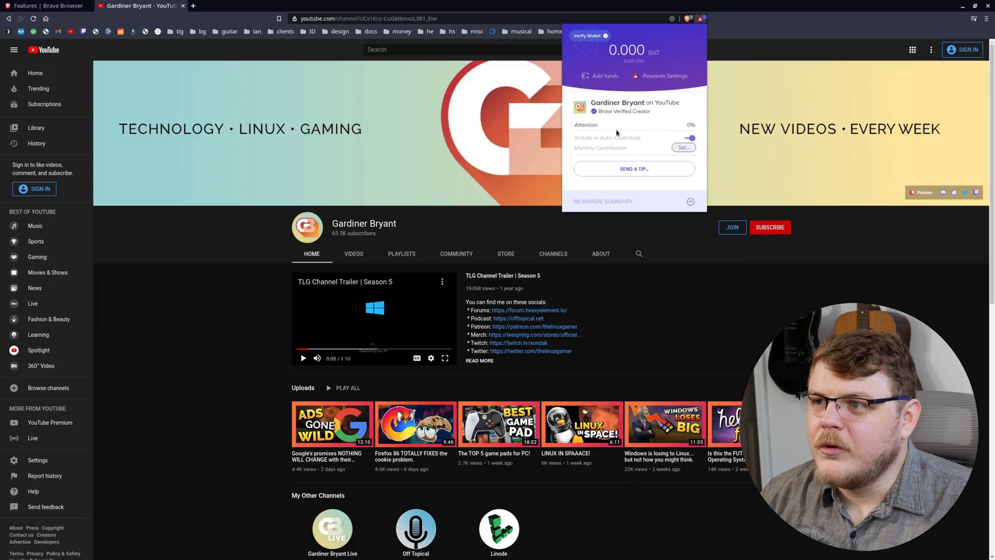
{"action": "left_click", "coordinate": [47, 6]}
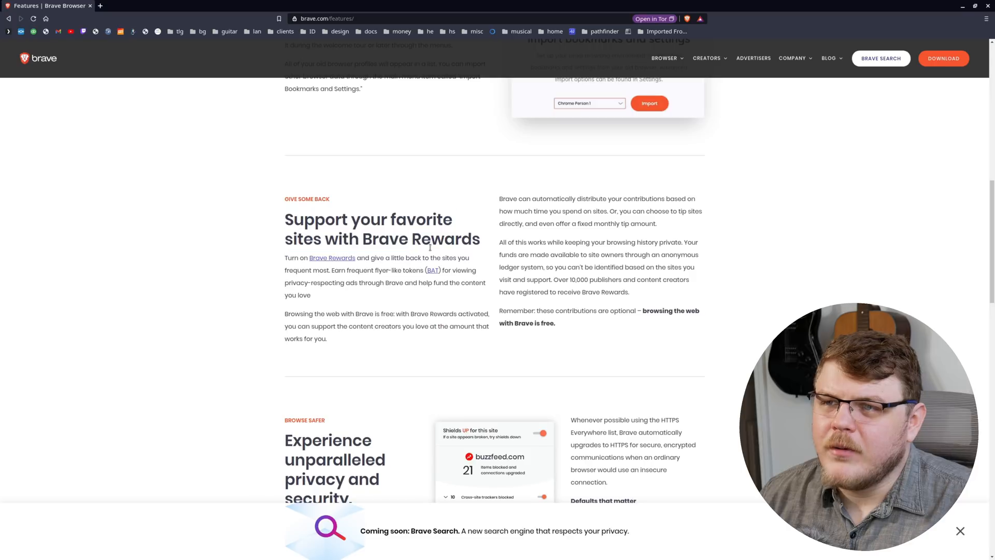
Close the 'Coming soon: Brave Search' banner and briefly highlight the malware protection sentence.
{"action": "left_click", "coordinate": [686, 19]}
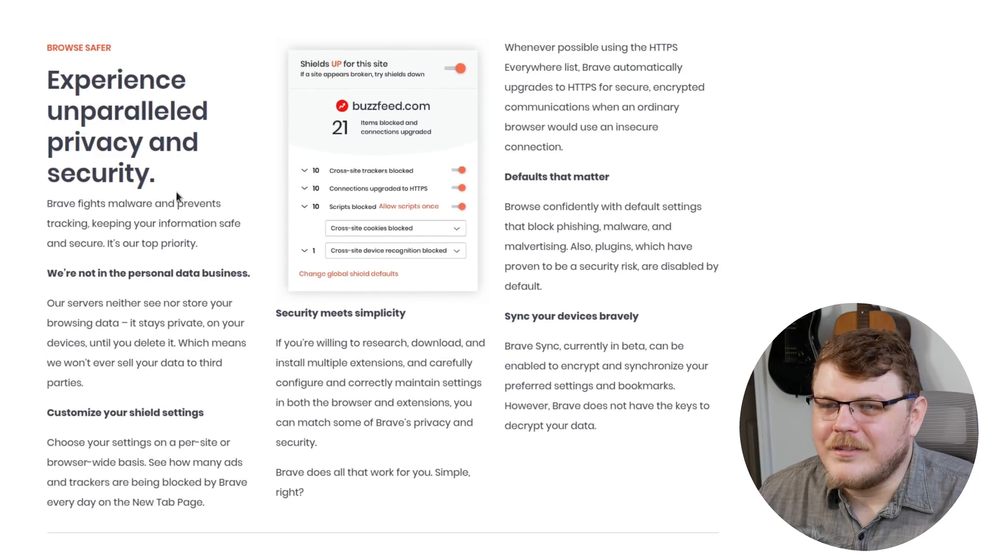
{"action": "left_click_drag", "start_coordinate": [77, 203], "coordinate": [133, 222]}
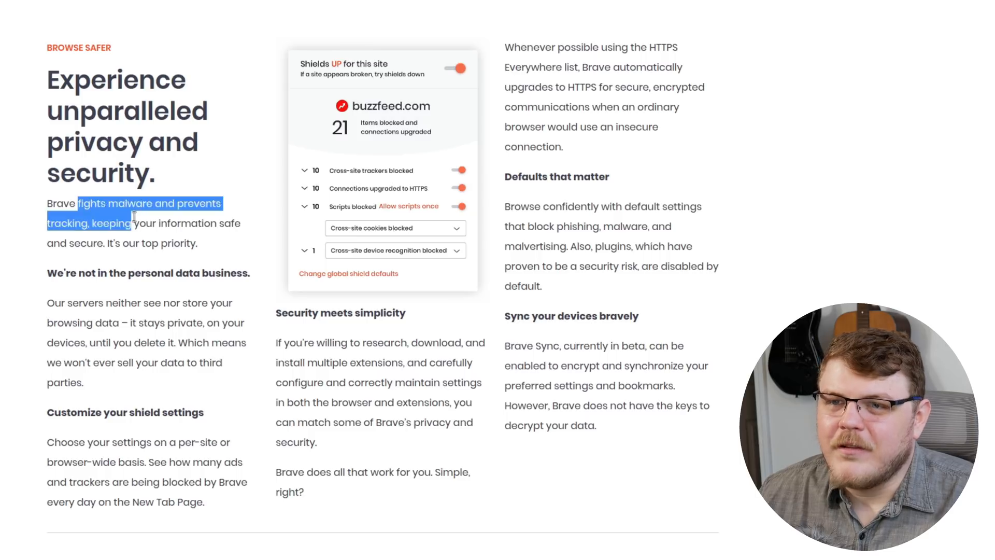
{"action": "left_click", "coordinate": [119, 230]}
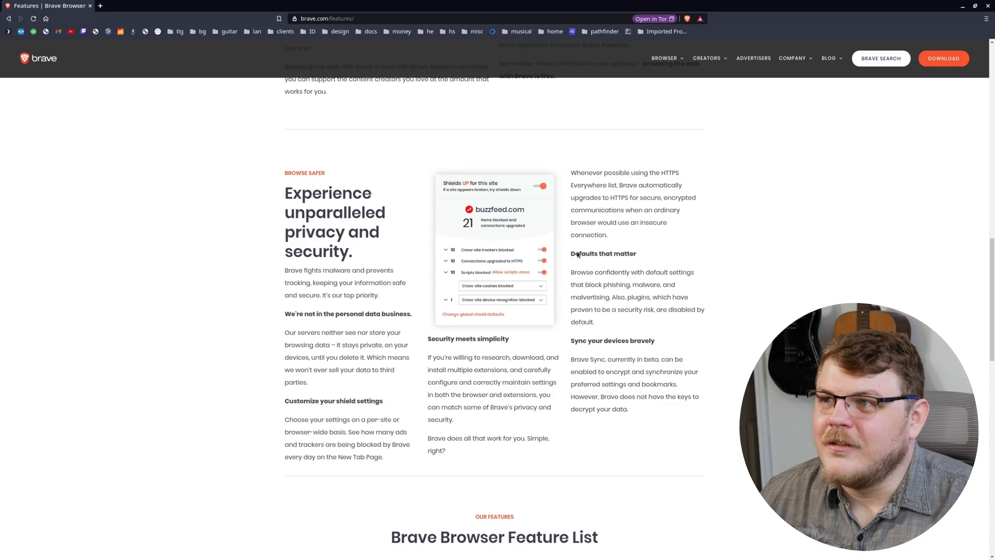
{"action": "left_click", "coordinate": [686, 18]}
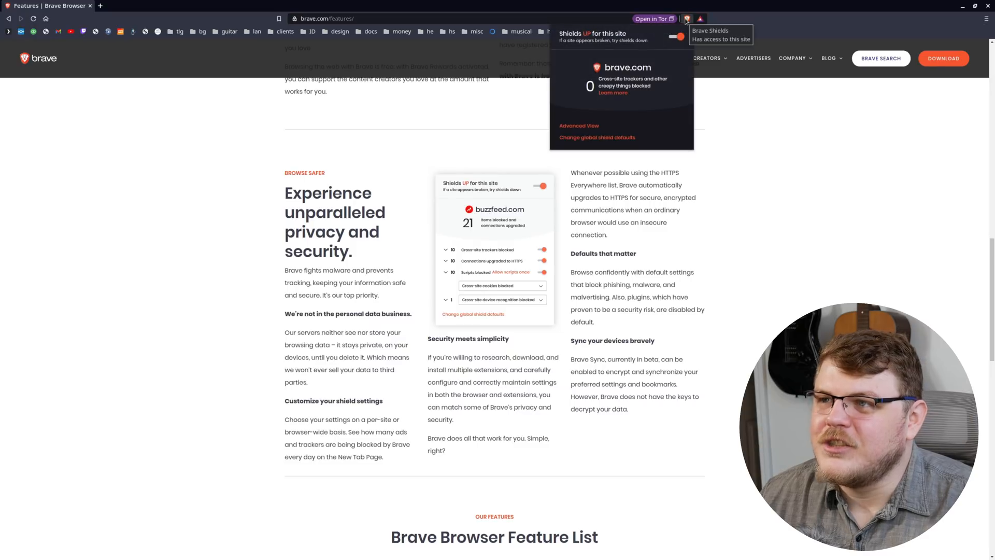
{"action": "mouse_move", "coordinate": [567, 98]}
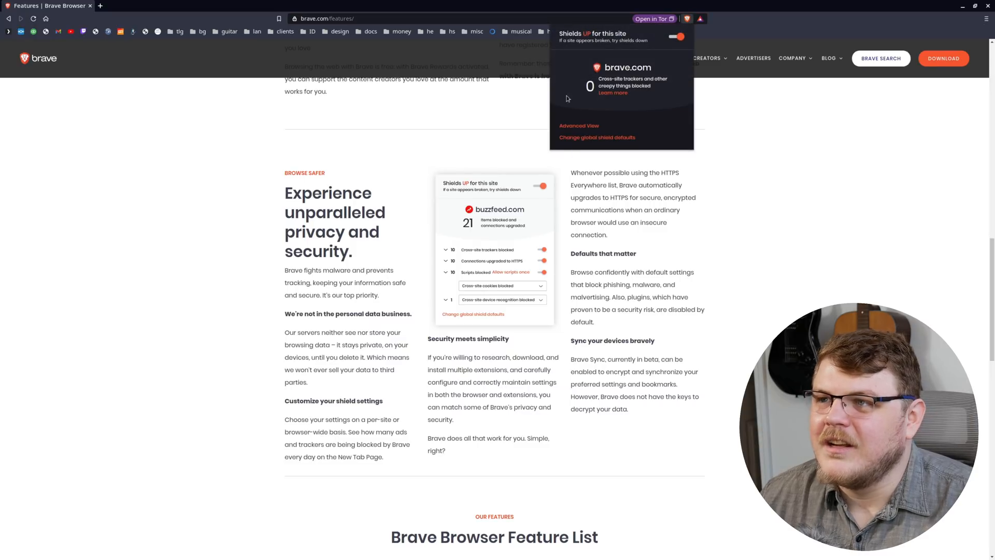
{"action": "left_click", "coordinate": [327, 17]}
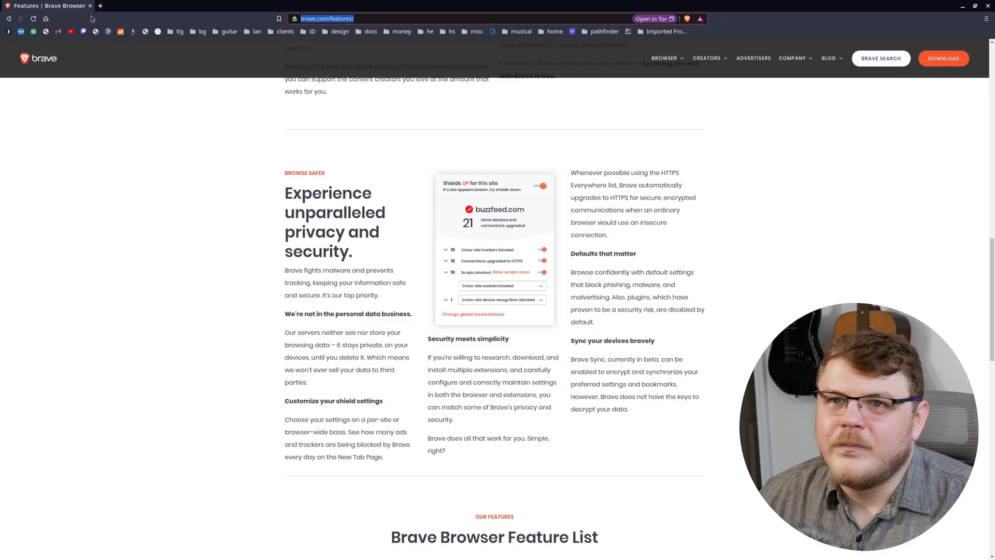
{"action": "left_click", "coordinate": [193, 6]}
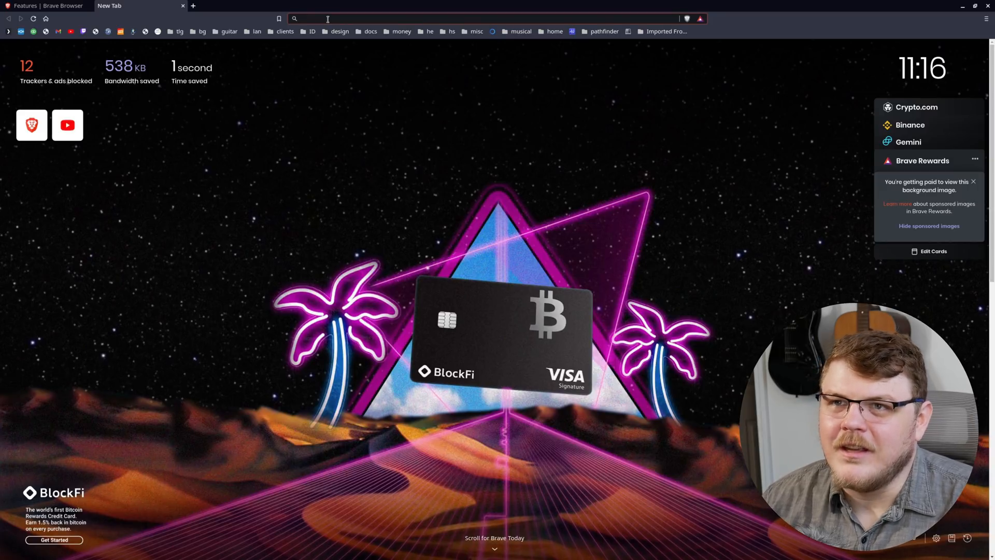
Visit theverge.com and view its Shields Advanced View, dismissing the 'Got it' compatibility warning.
{"action": "type", "text": "theverge.com"}
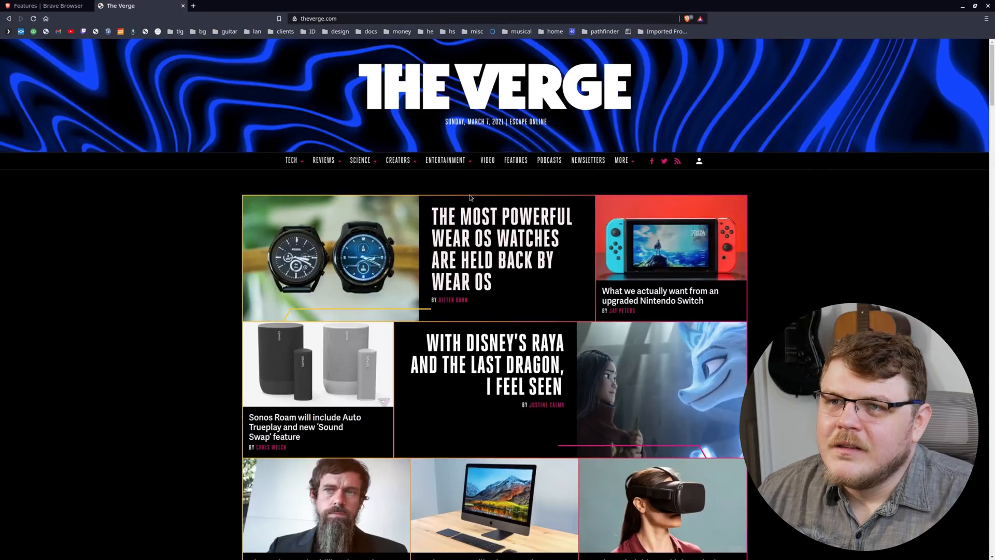
{"action": "left_click", "coordinate": [688, 18]}
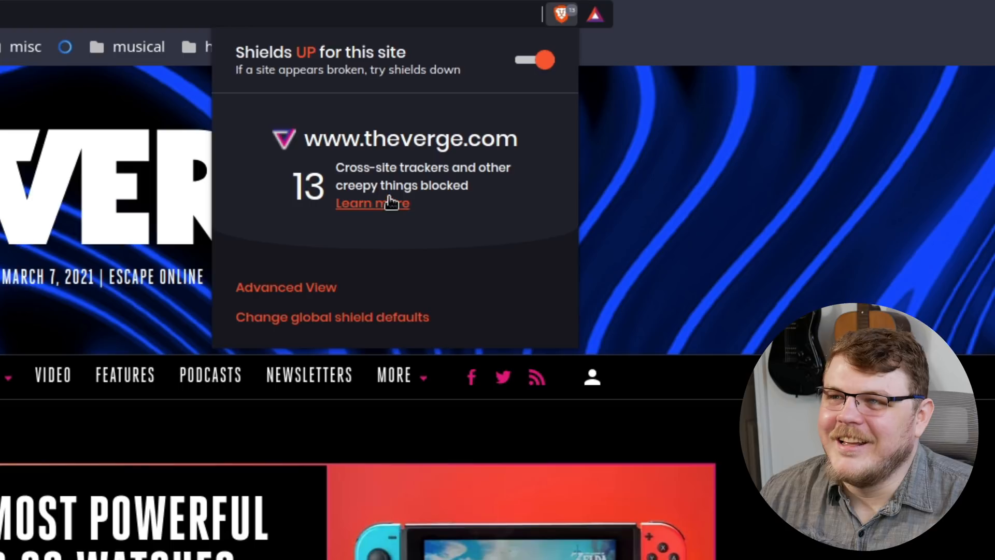
{"action": "left_click", "coordinate": [286, 287]}
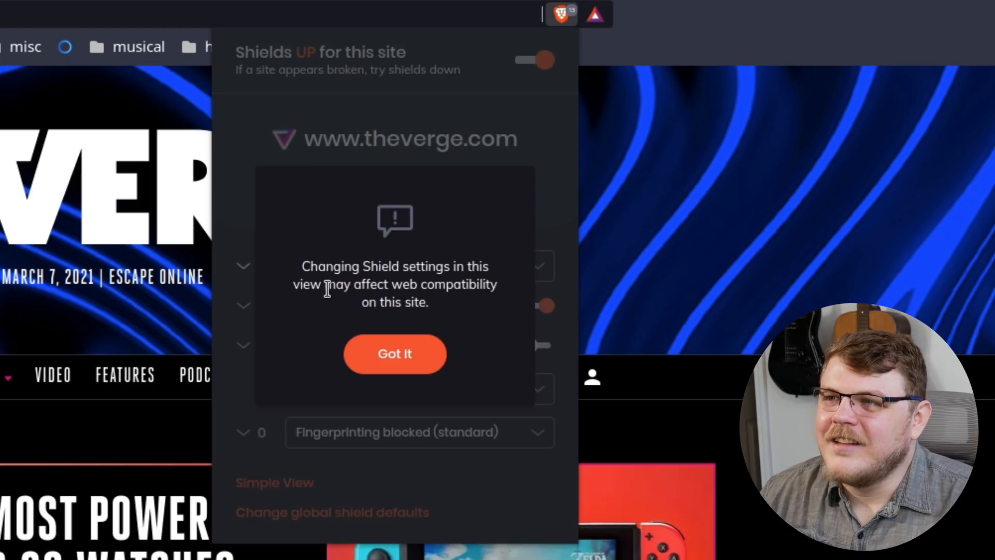
{"action": "left_click", "coordinate": [394, 353]}
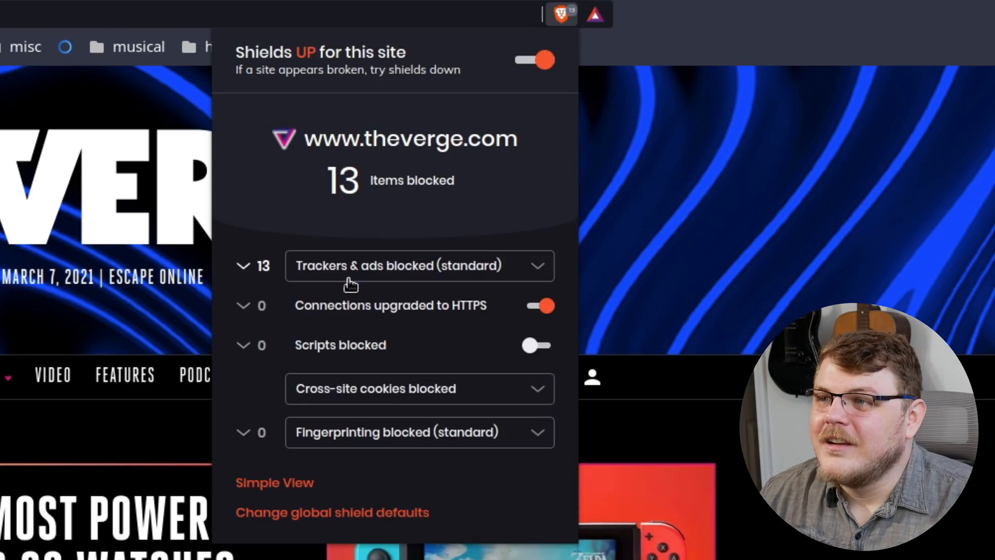
{"action": "mouse_move", "coordinate": [530, 321]}
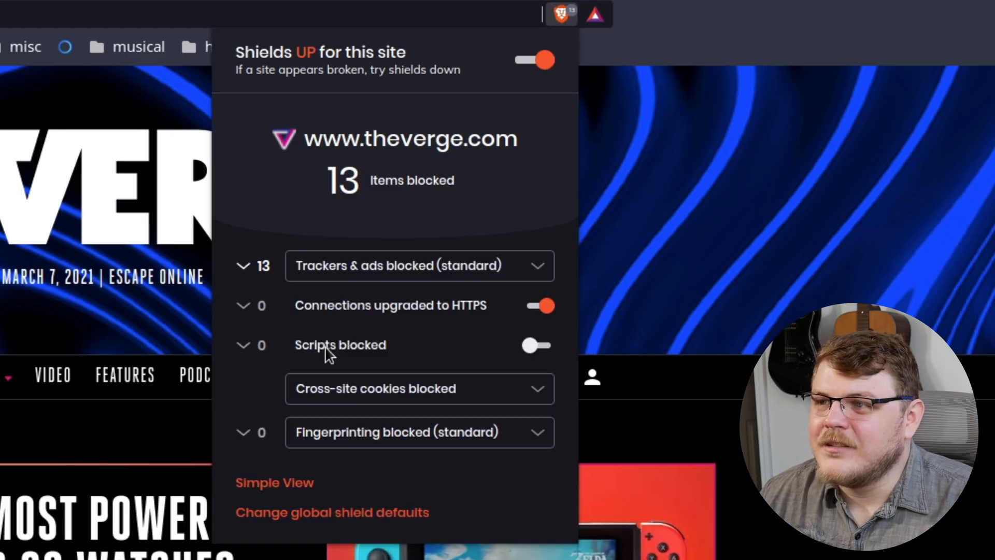
{"action": "mouse_move", "coordinate": [457, 409]}
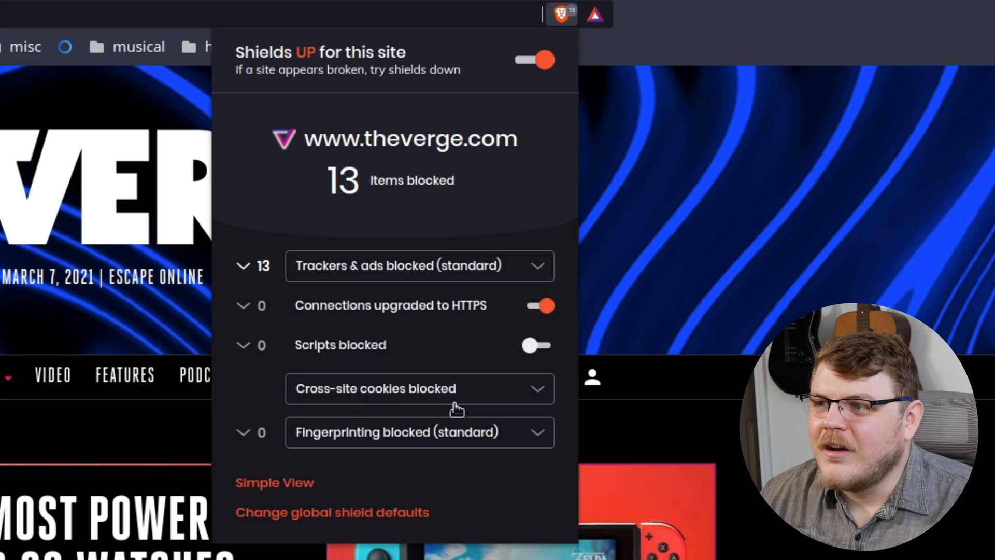
{"action": "mouse_move", "coordinate": [477, 438]}
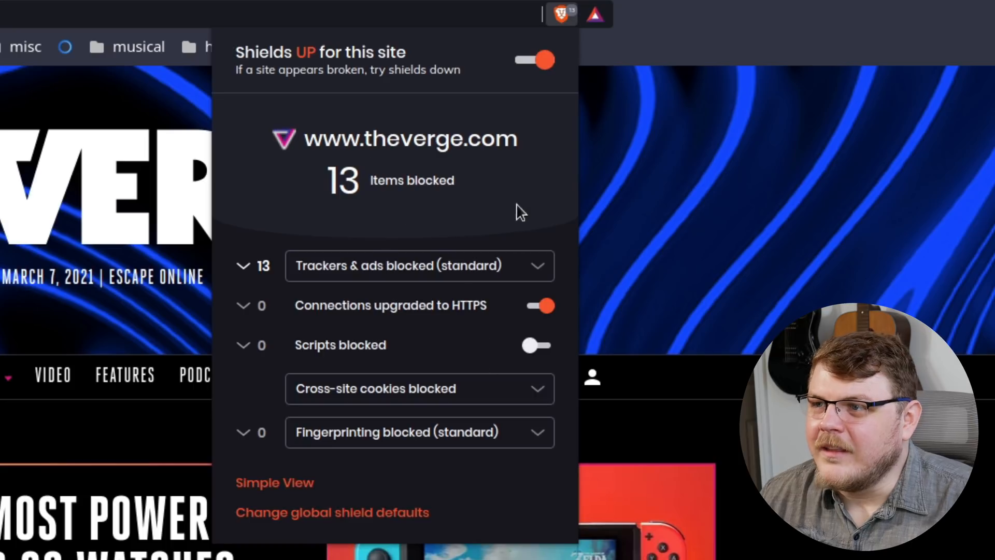
{"action": "mouse_move", "coordinate": [212, 6]}
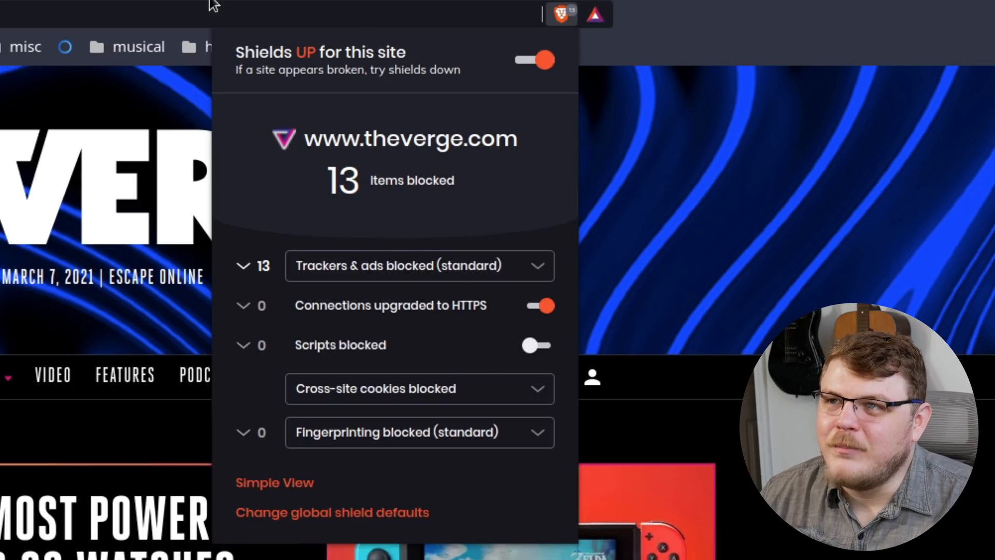
{"action": "mouse_move", "coordinate": [748, 47]}
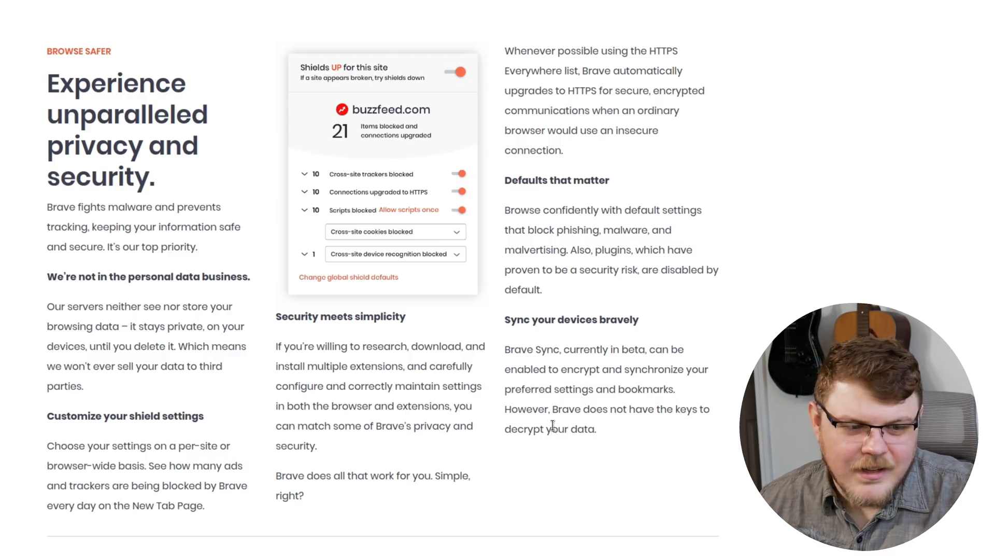
Scroll the features page through the Browse Safer section toward the Feature List.
{"action": "scroll", "scroll_direction": "down", "scroll_amount": 3}
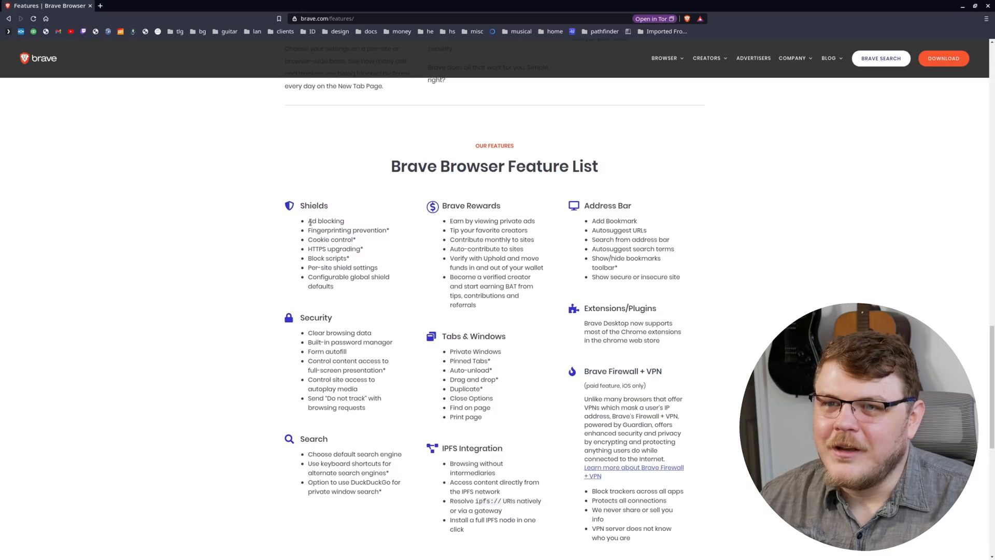
Highlight the Fingerprinting prevention asterisk, reveal its footnote, and bring up Shields for brave.com.
{"action": "double_click", "coordinate": [348, 230]}
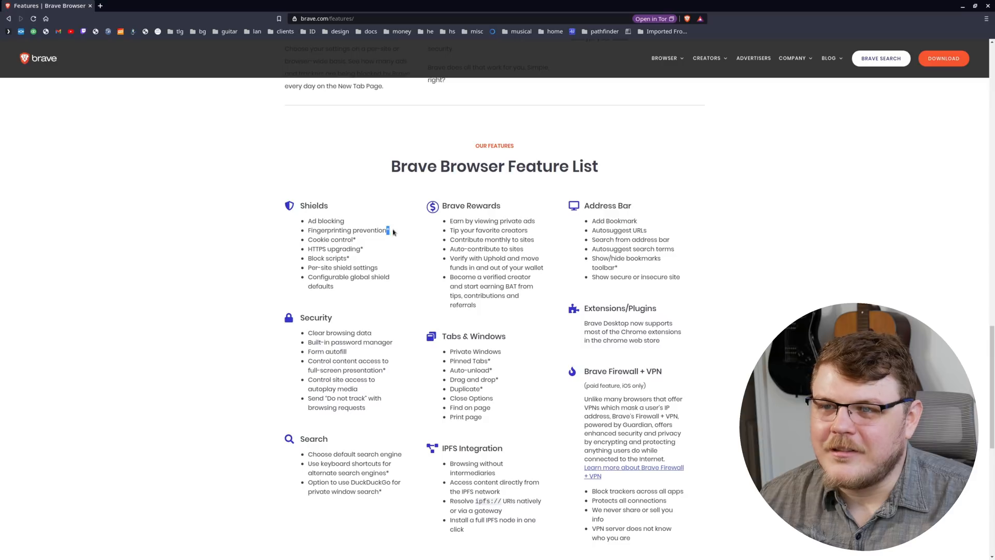
{"action": "scroll", "scroll_direction": "down", "scroll_amount": 3}
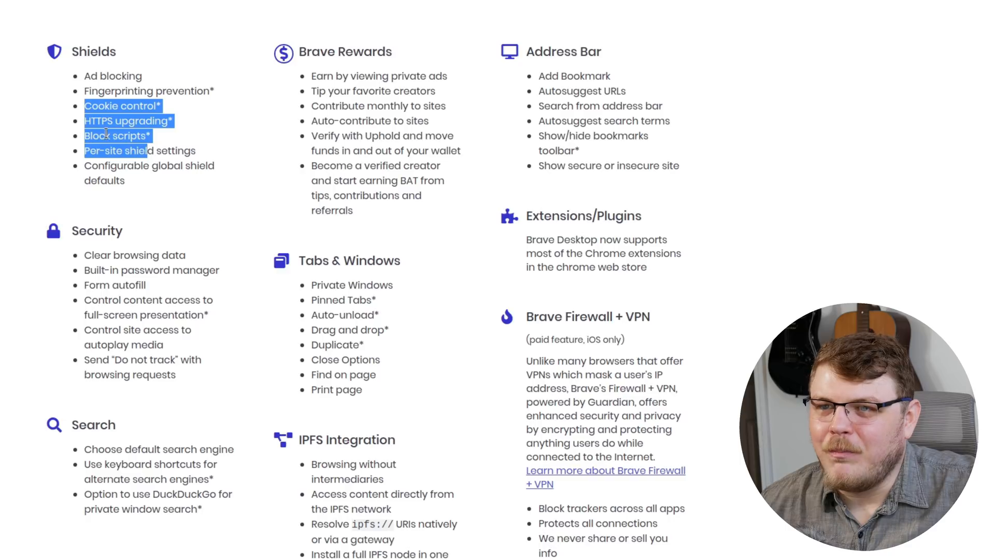
{"action": "left_click", "coordinate": [105, 213]}
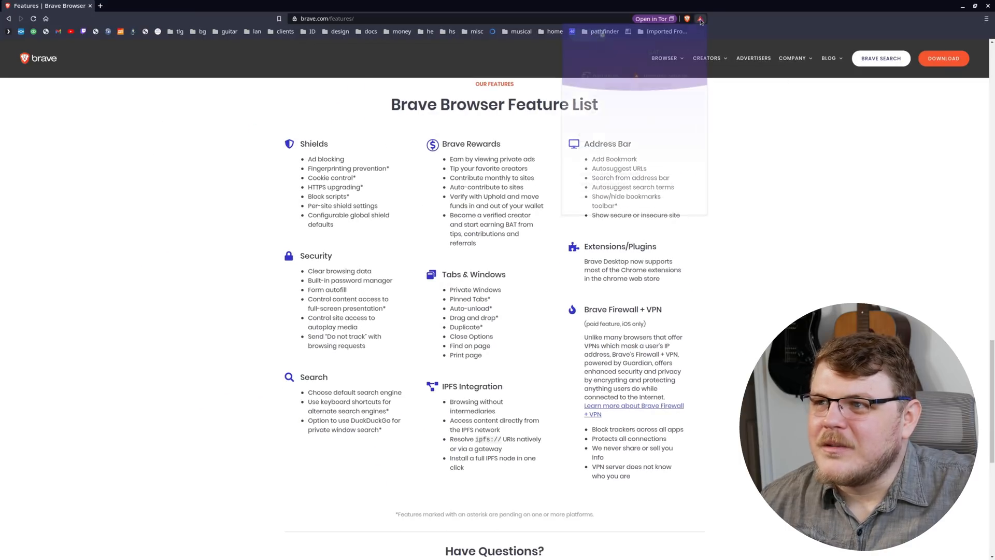
Enable the Scripts blocked toggle in the Brave Shields panel for brave.com.
{"action": "left_click", "coordinate": [701, 18]}
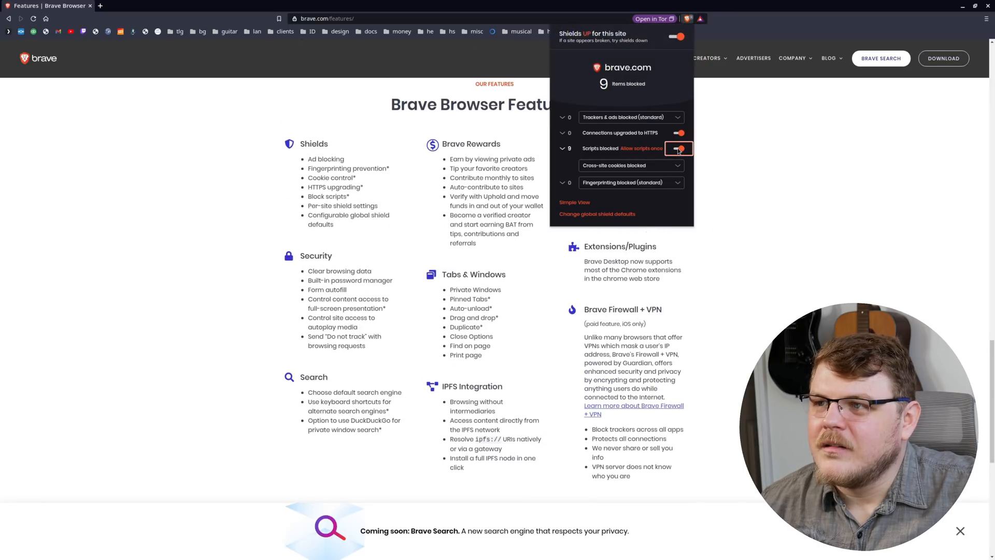
{"action": "left_click", "coordinate": [677, 148]}
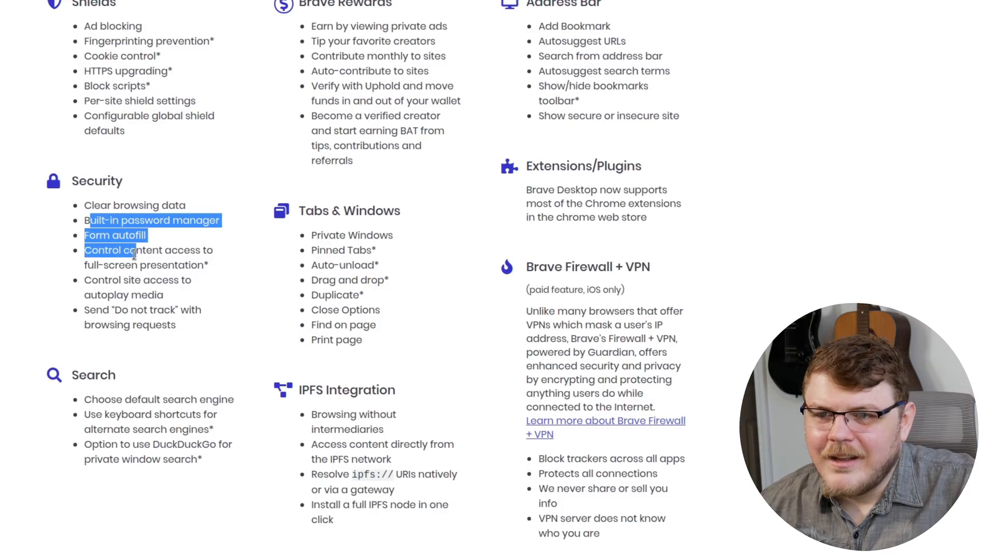
{"action": "left_click_drag", "start_coordinate": [87, 250], "coordinate": [161, 264]}
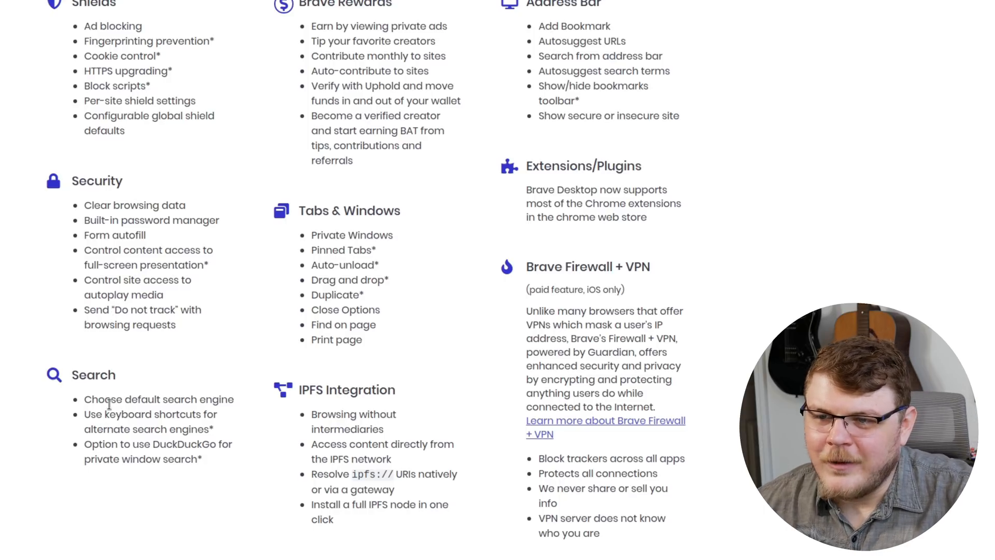
{"action": "left_click_drag", "start_coordinate": [84, 413], "coordinate": [215, 429]}
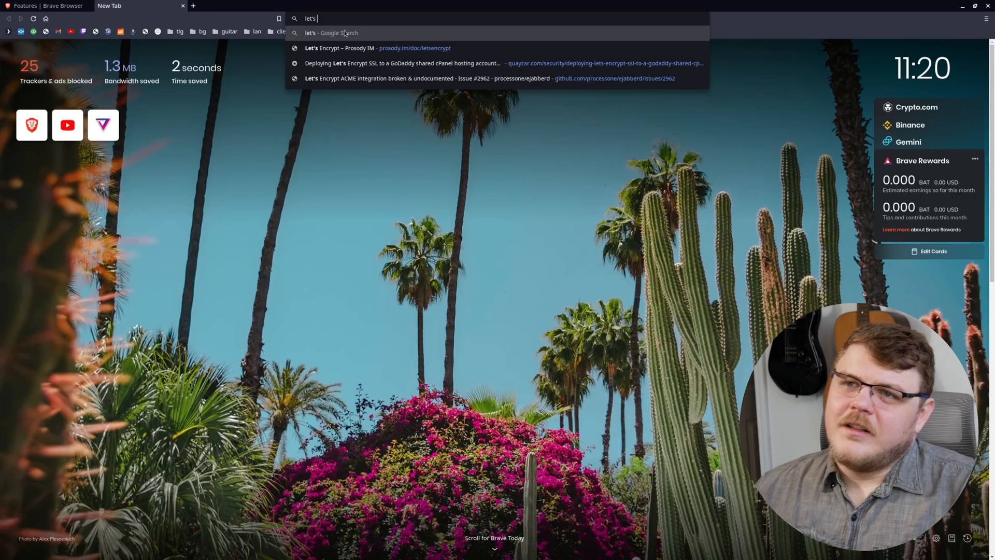
{"action": "mouse_move", "coordinate": [420, 7]}
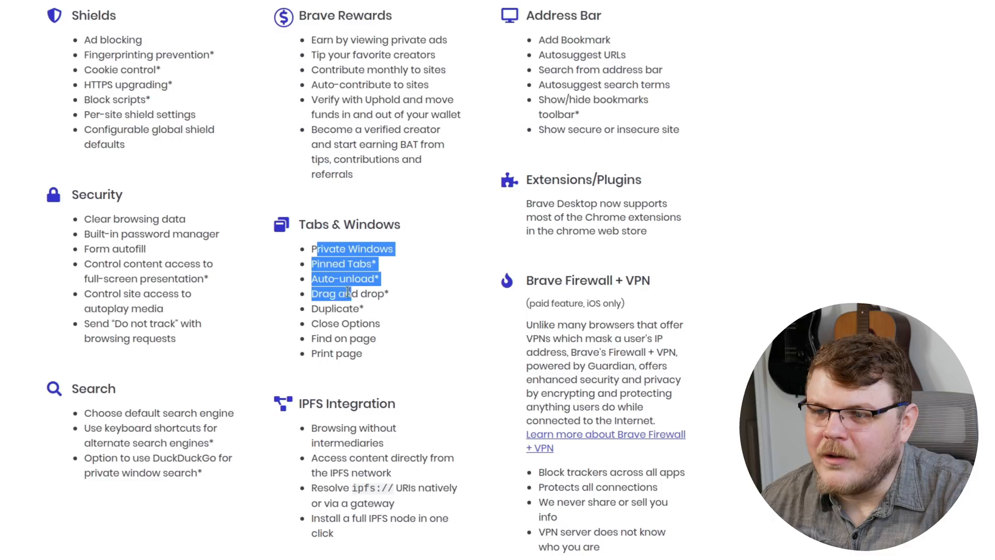
Highlight the Tabs & Windows and browsing-without-intermediaries entries in the Feature List.
{"action": "left_click_drag", "start_coordinate": [347, 293], "coordinate": [349, 309]}
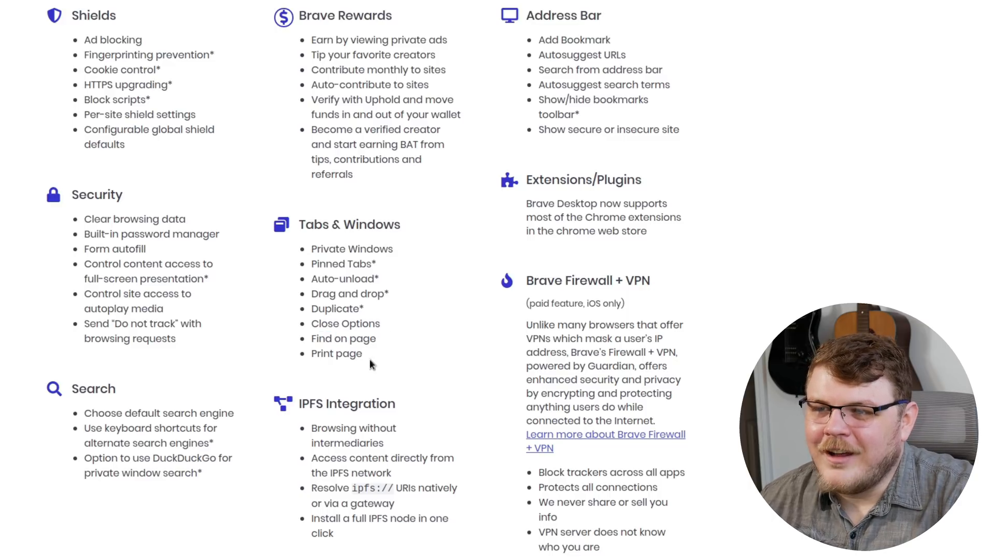
{"action": "left_click_drag", "start_coordinate": [298, 224], "coordinate": [364, 353]}
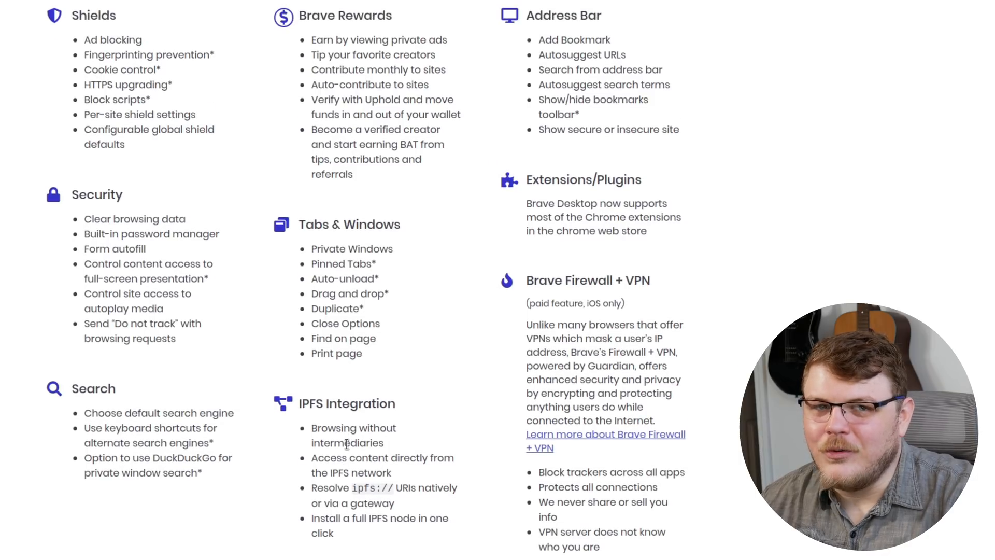
{"action": "left_click_drag", "start_coordinate": [331, 427], "coordinate": [391, 443]}
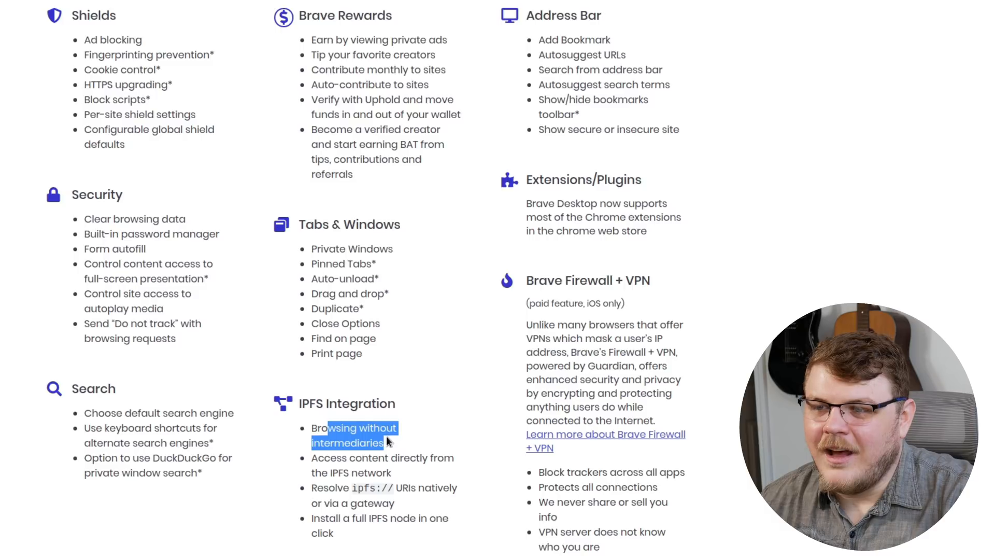
{"action": "left_click_drag", "start_coordinate": [381, 442], "coordinate": [356, 472]}
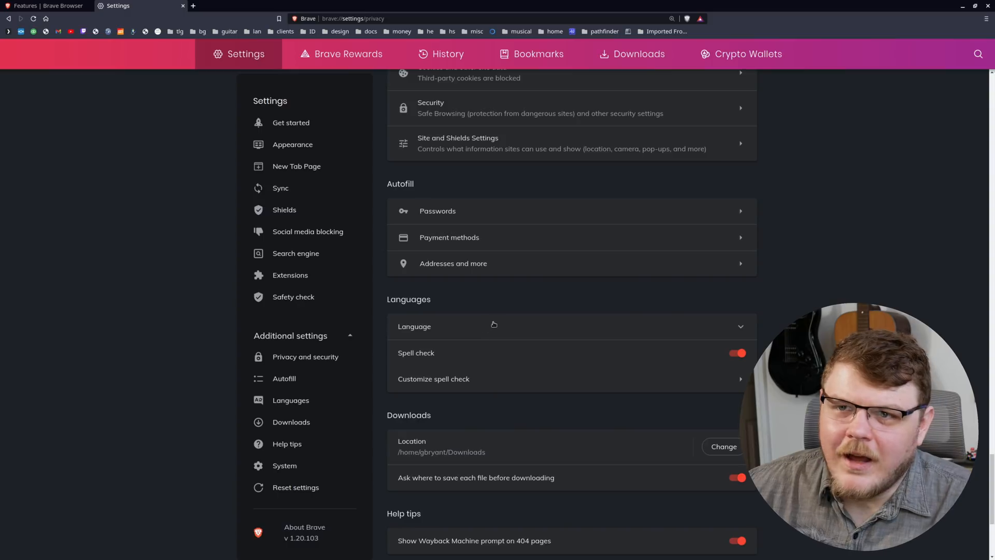
{"action": "mouse_move", "coordinate": [505, 286]}
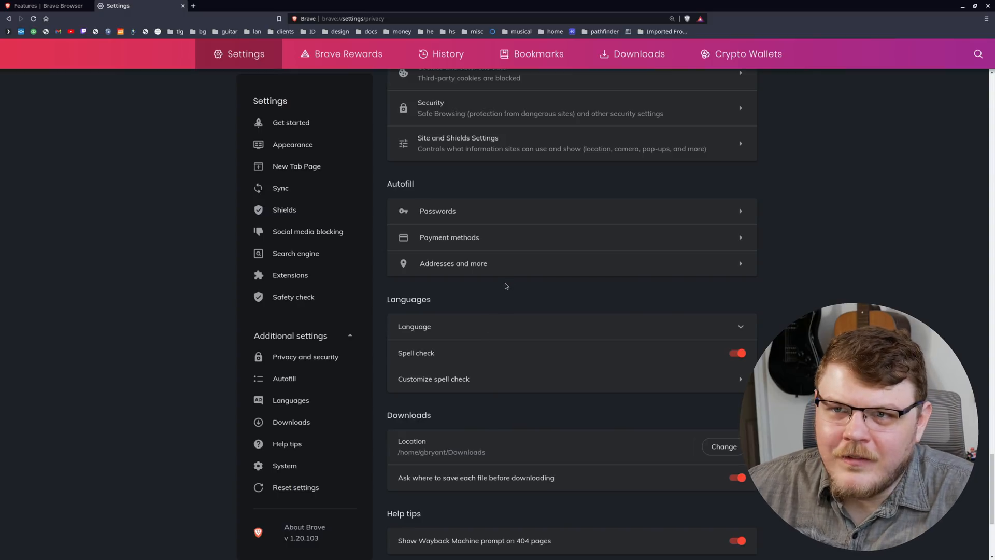
Review the IPFS resolution choices and keep the method set to Ask.
{"action": "scroll", "scroll_direction": "down", "scroll_amount": 3}
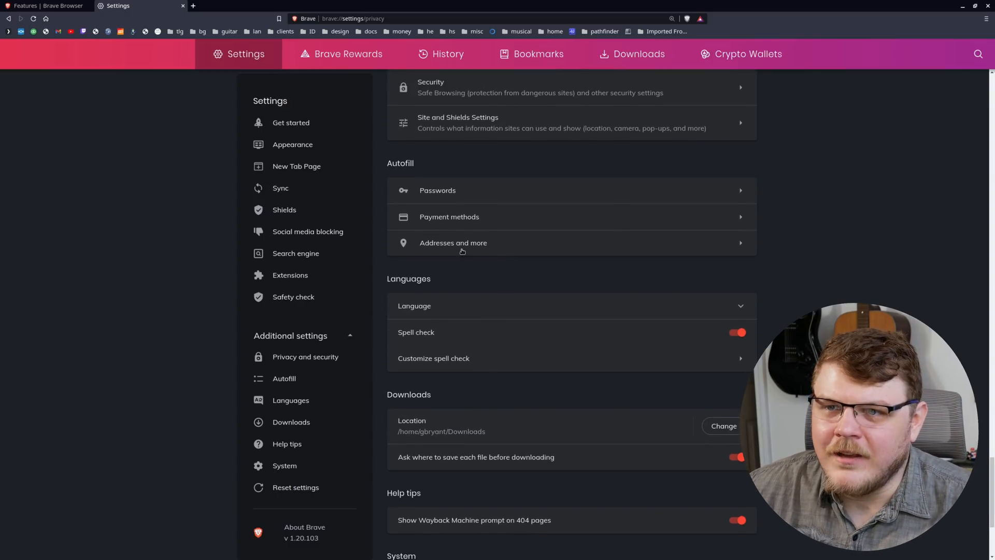
{"action": "scroll", "scroll_direction": "down", "scroll_amount": 3}
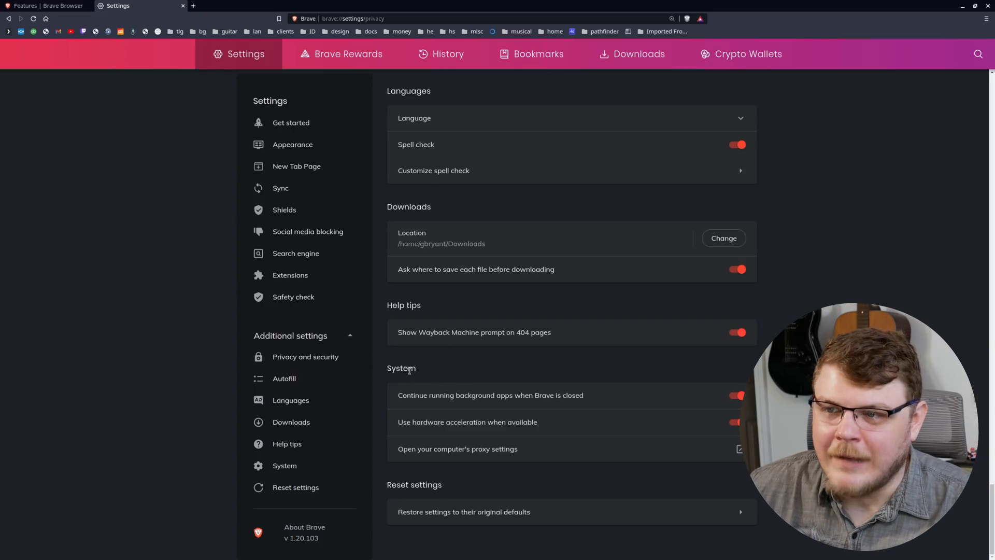
{"action": "mouse_move", "coordinate": [497, 484]}
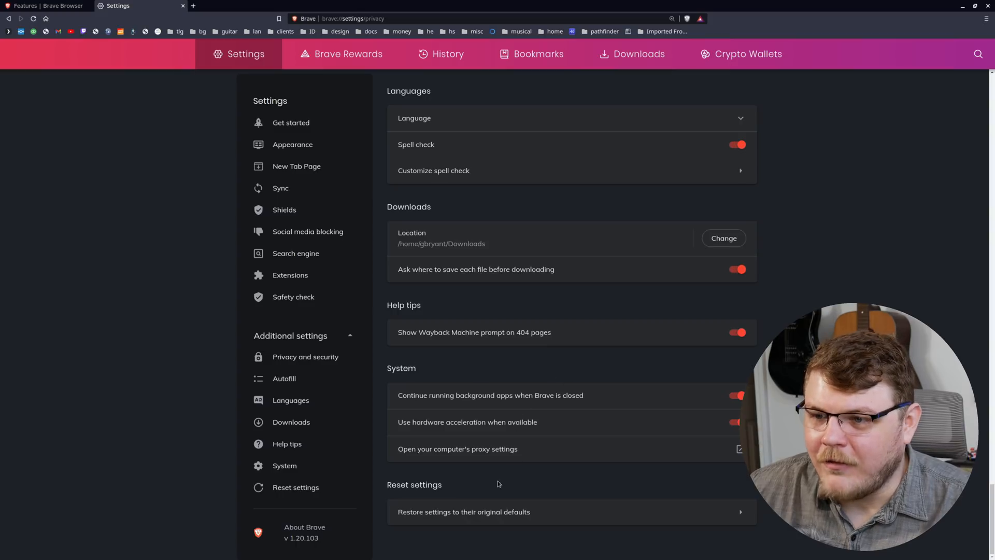
{"action": "scroll", "scroll_direction": "up", "scroll_amount": 3}
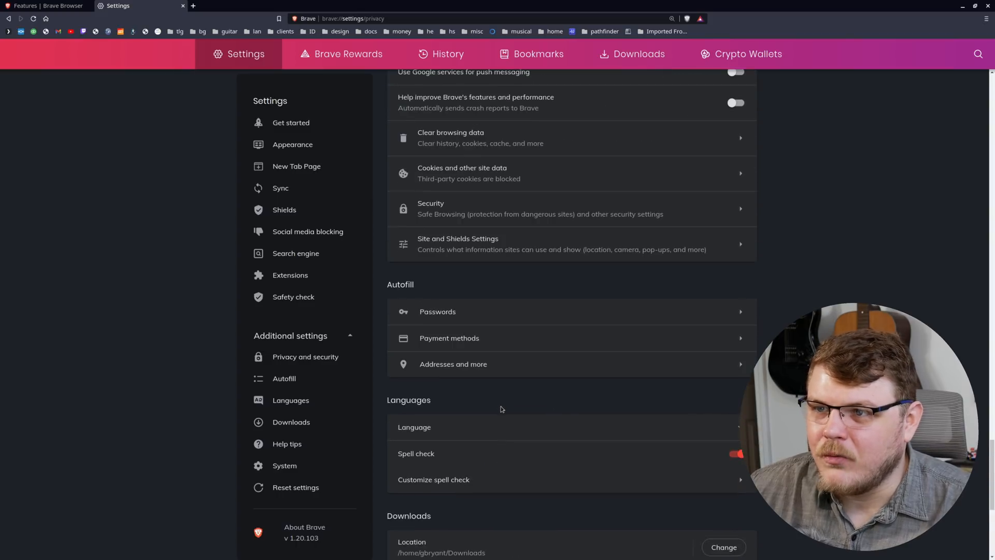
{"action": "scroll", "scroll_direction": "down", "scroll_amount": 3}
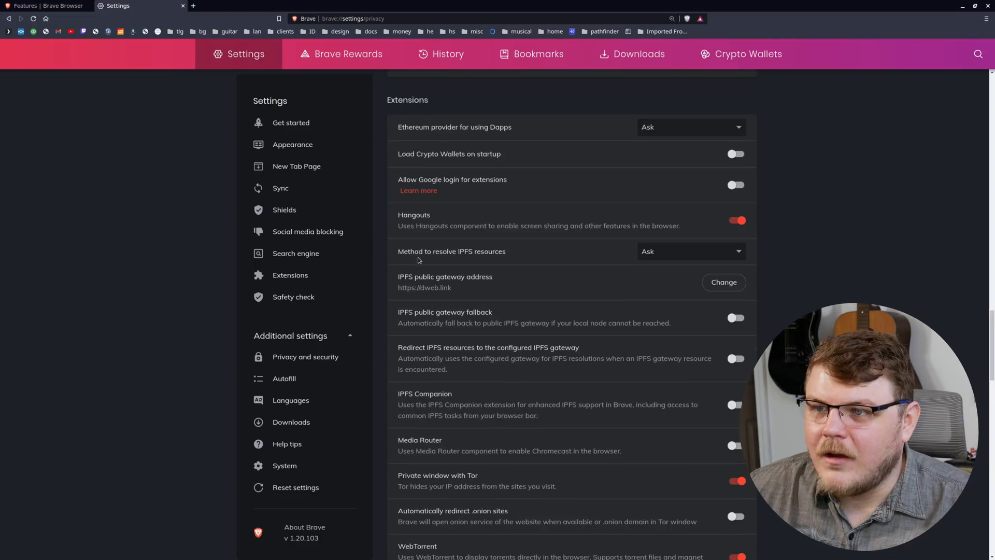
{"action": "left_click", "coordinate": [690, 251]}
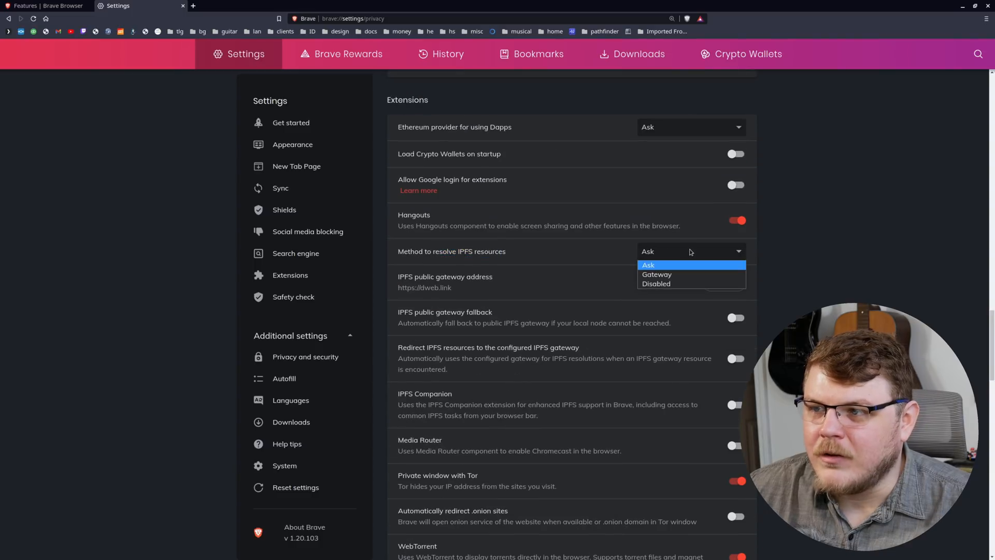
{"action": "left_click", "coordinate": [648, 264]}
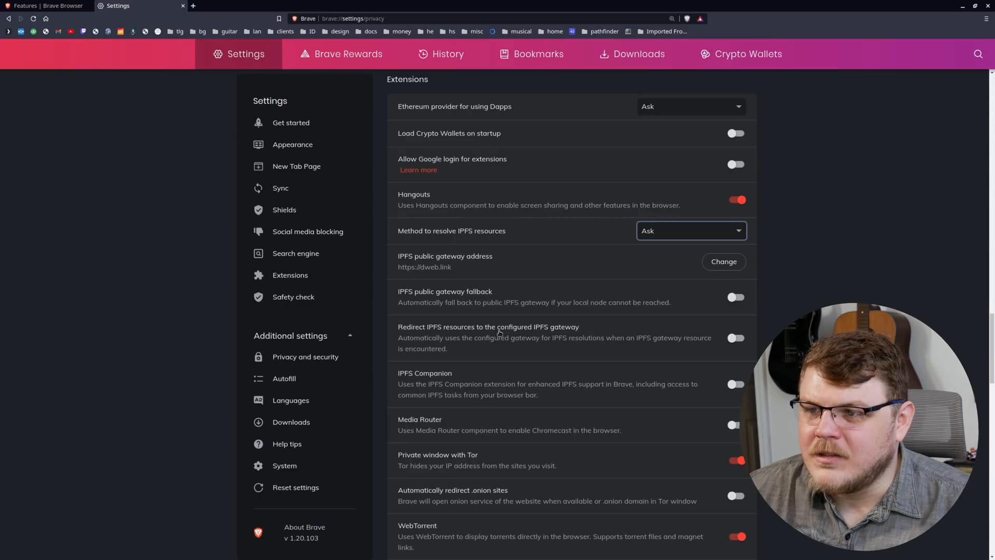
Browse the remaining Extensions settings and return to the Brave Feature List page.
{"action": "scroll", "scroll_direction": "down", "scroll_amount": 3}
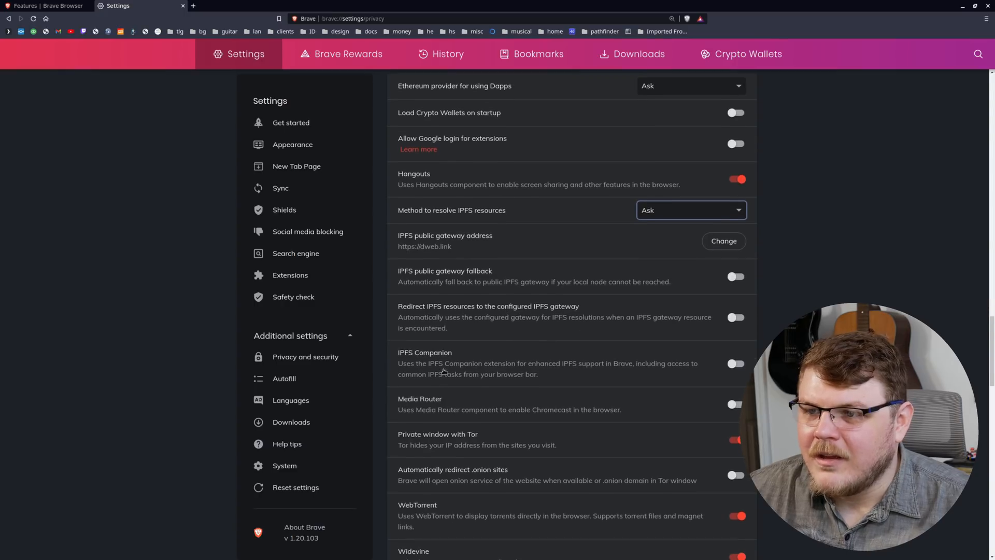
{"action": "scroll", "scroll_direction": "down", "scroll_amount": 3}
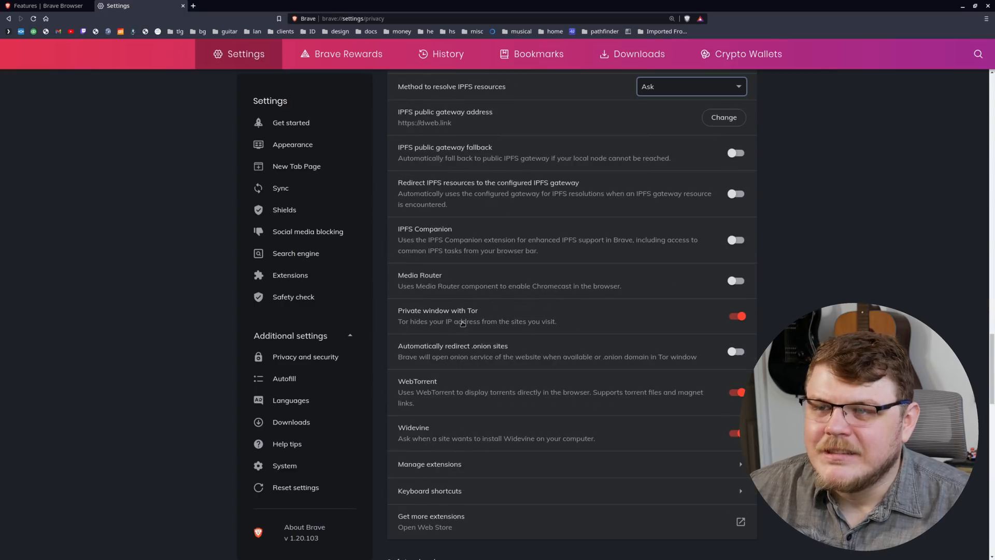
{"action": "scroll", "scroll_direction": "down", "scroll_amount": 3}
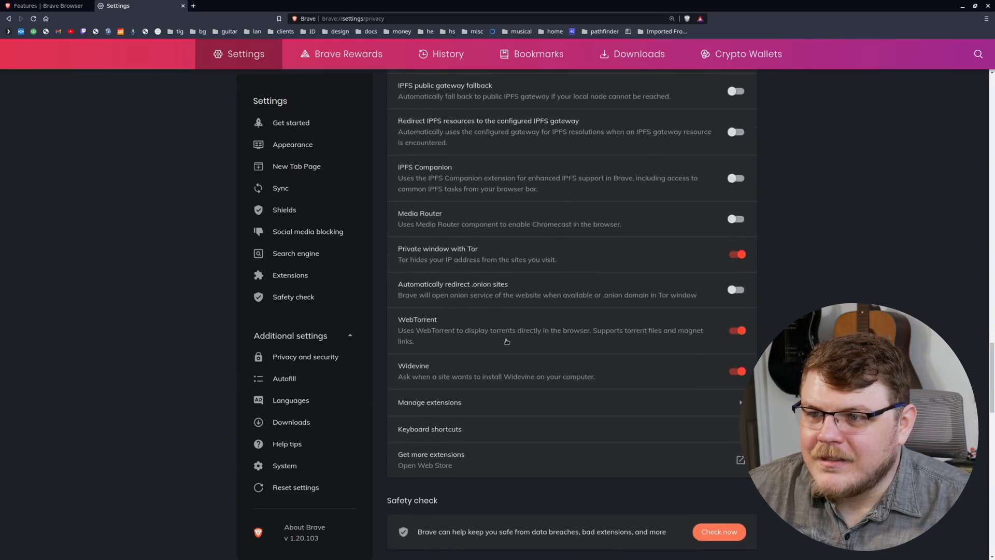
{"action": "left_click", "coordinate": [291, 123]}
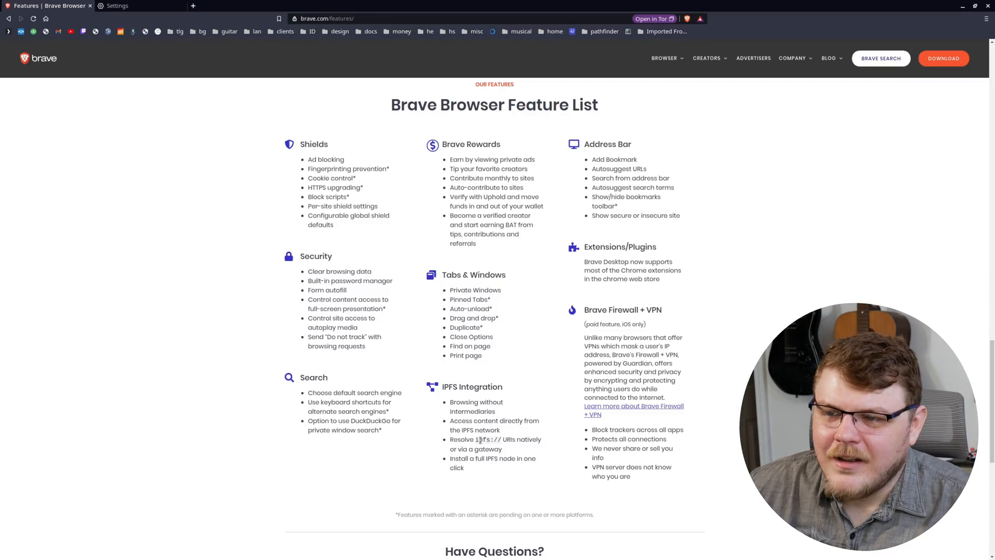
{"action": "double_click", "coordinate": [486, 439]}
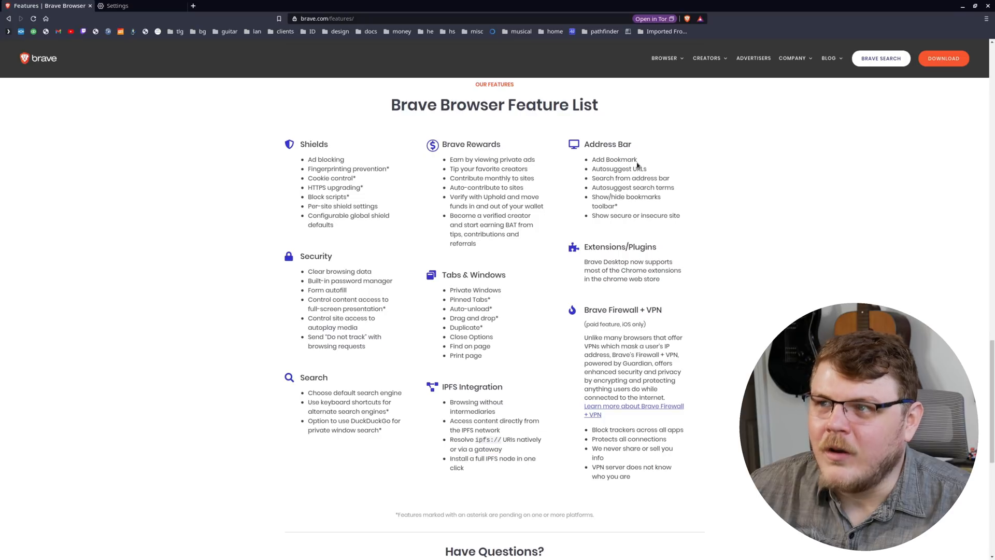
{"action": "left_click", "coordinate": [121, 6]}
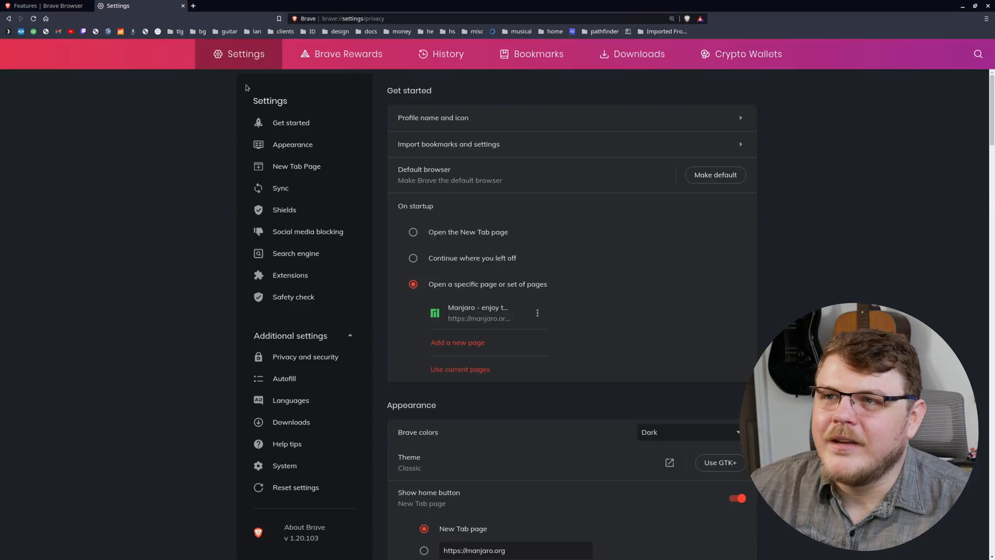
{"action": "scroll", "scroll_direction": "down", "scroll_amount": 3}
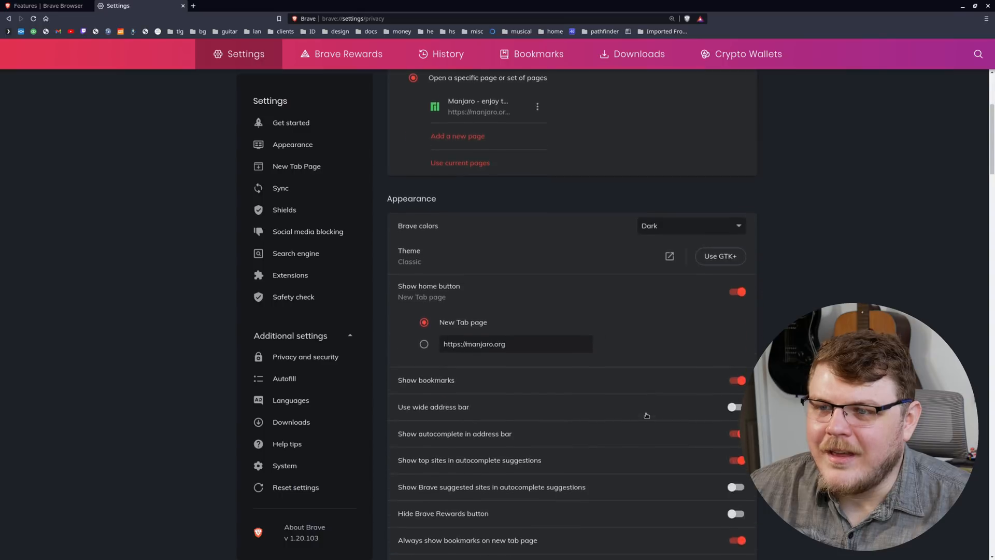
{"action": "scroll", "scroll_direction": "down", "scroll_amount": 3}
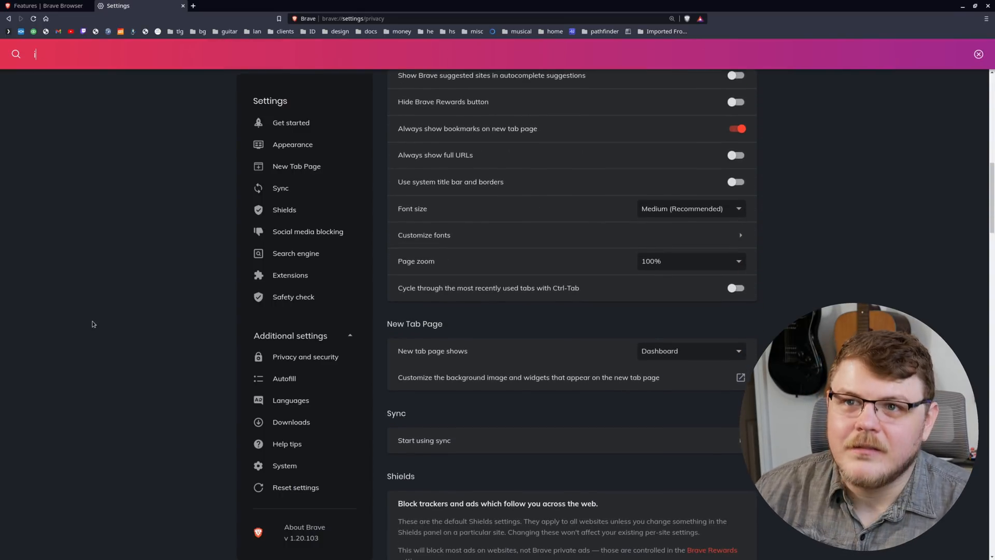
{"action": "type", "text": "ipfs"}
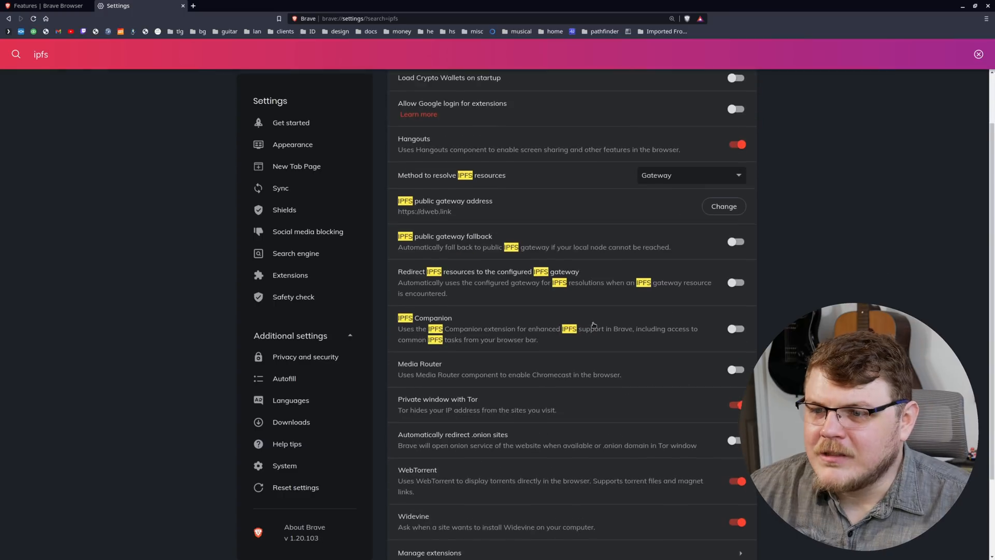
{"action": "scroll", "scroll_direction": "down", "scroll_amount": 3}
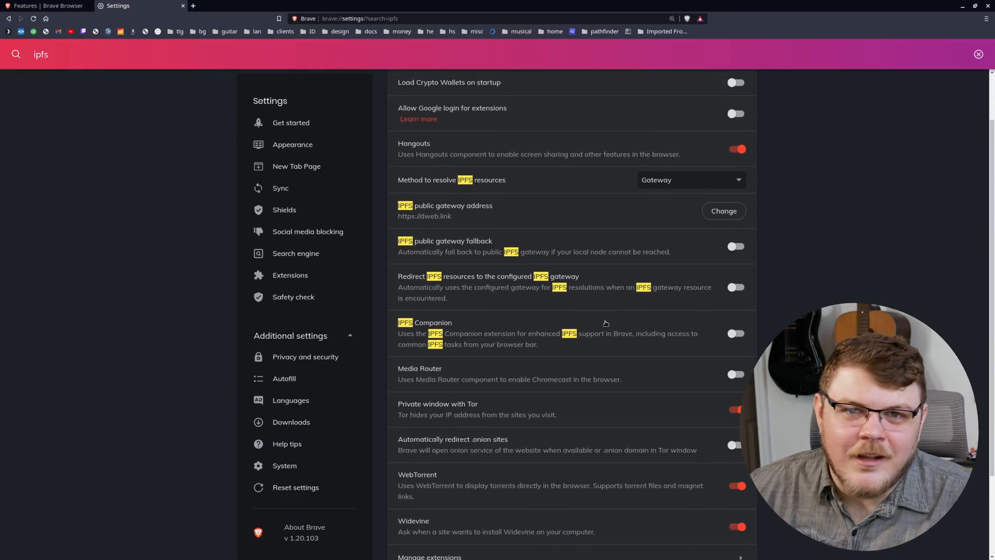
{"action": "left_click", "coordinate": [48, 6]}
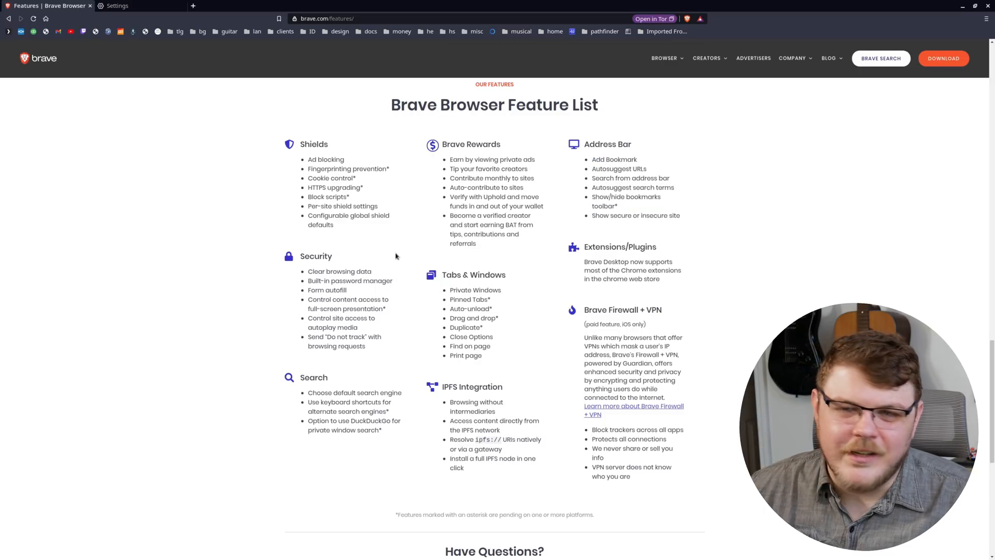
{"action": "left_click_drag", "start_coordinate": [301, 140], "coordinate": [334, 227]}
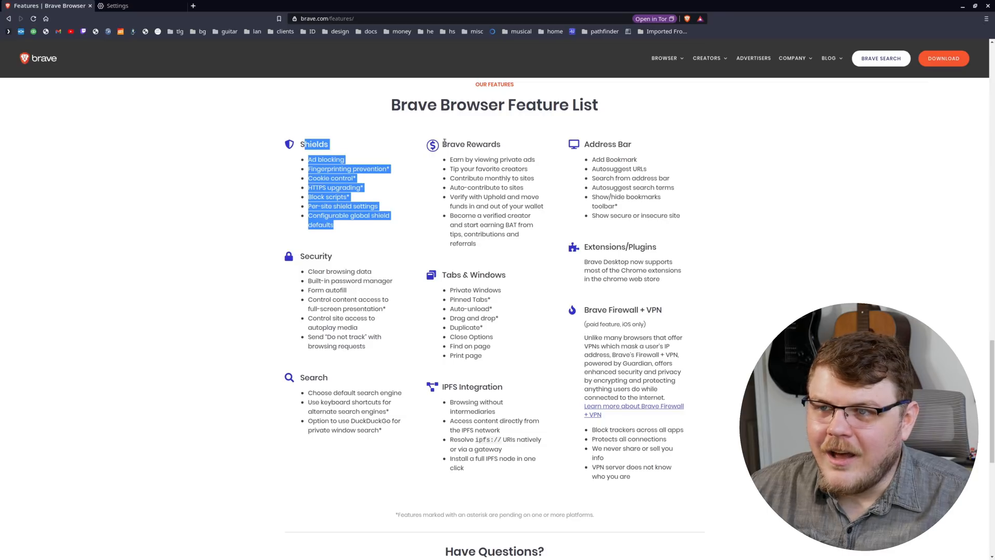
{"action": "left_click_drag", "start_coordinate": [451, 144], "coordinate": [476, 248]}
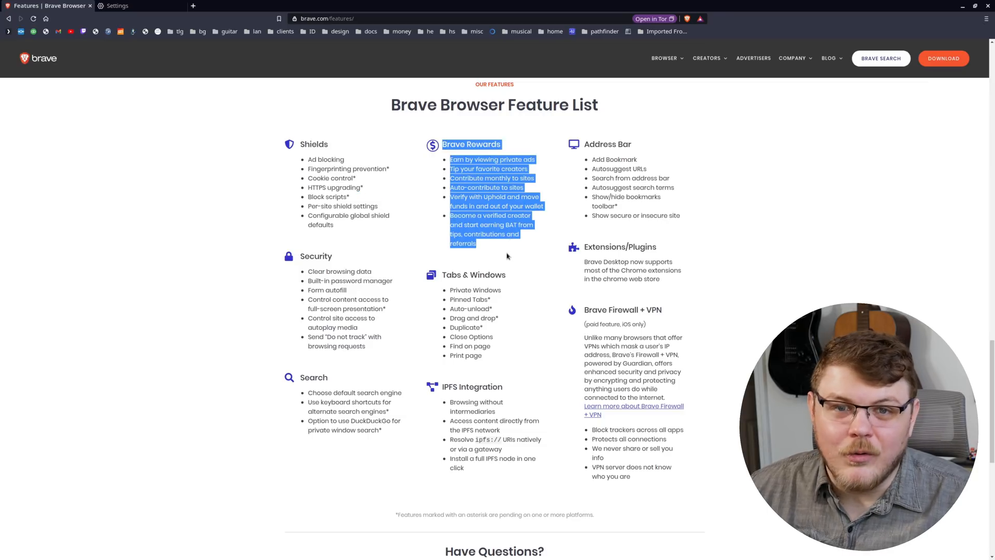
{"action": "left_click", "coordinate": [640, 211]}
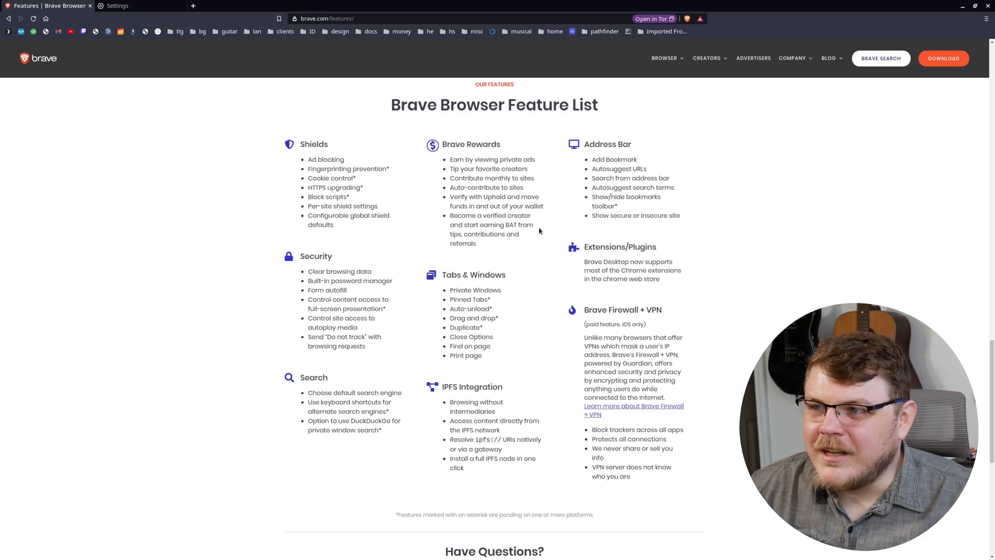
{"action": "left_click_drag", "start_coordinate": [308, 270], "coordinate": [347, 308]}
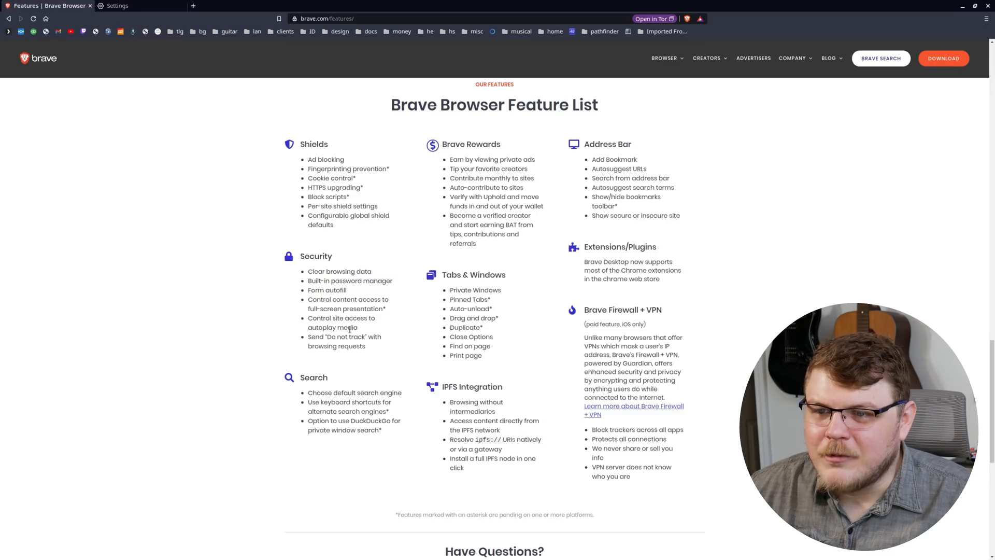
{"action": "left_click_drag", "start_coordinate": [590, 310], "coordinate": [661, 347]}
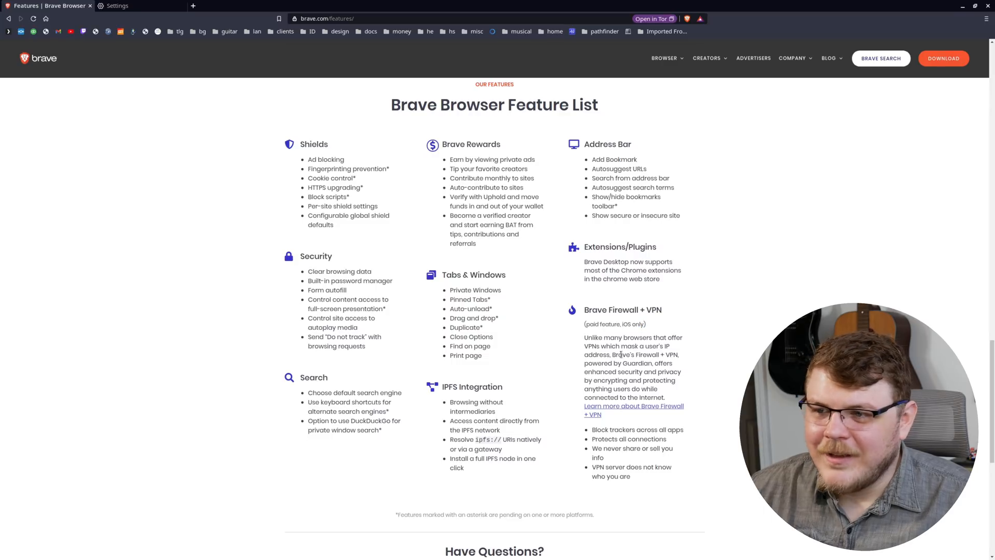
{"action": "left_click_drag", "start_coordinate": [584, 337], "coordinate": [604, 460]}
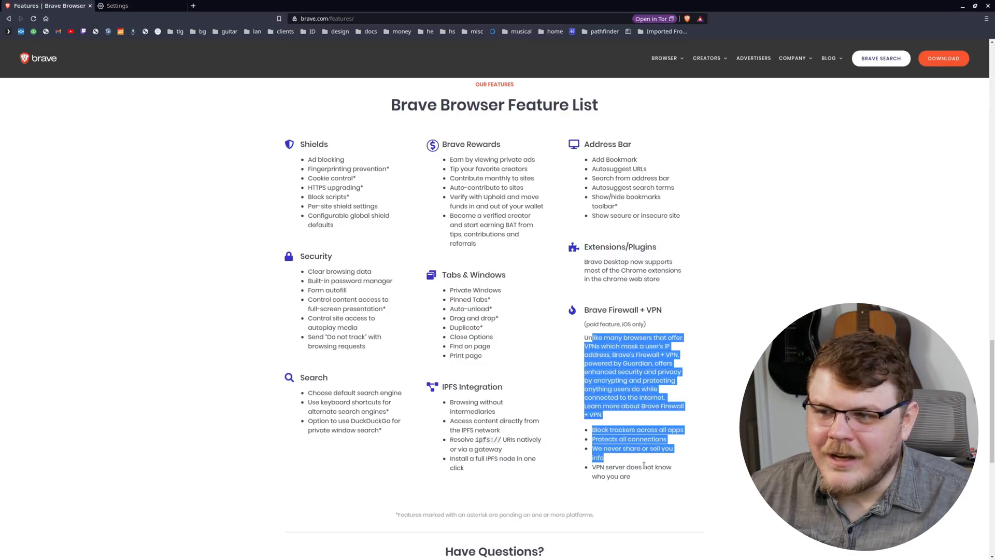
{"action": "left_click", "coordinate": [453, 398]}
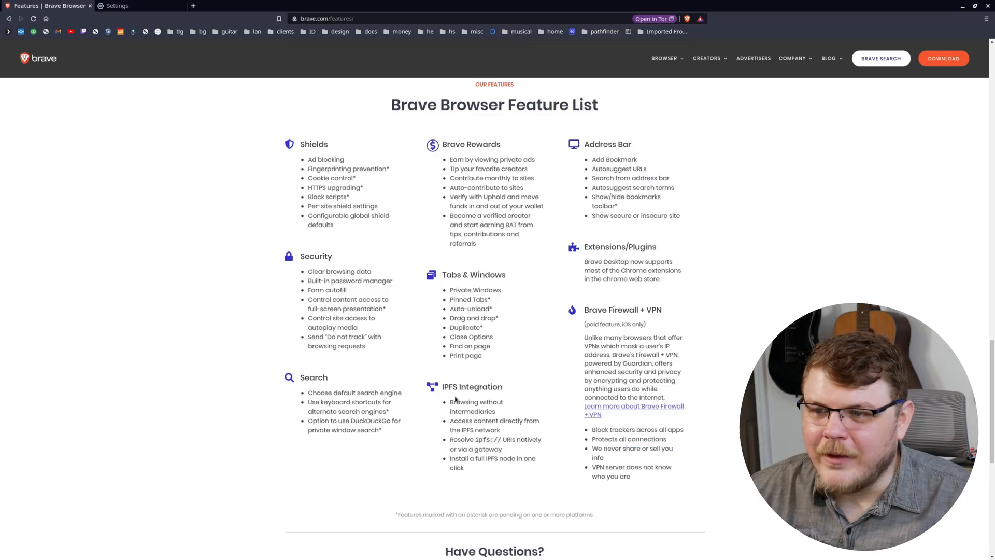
{"action": "left_click_drag", "start_coordinate": [442, 386], "coordinate": [464, 467]}
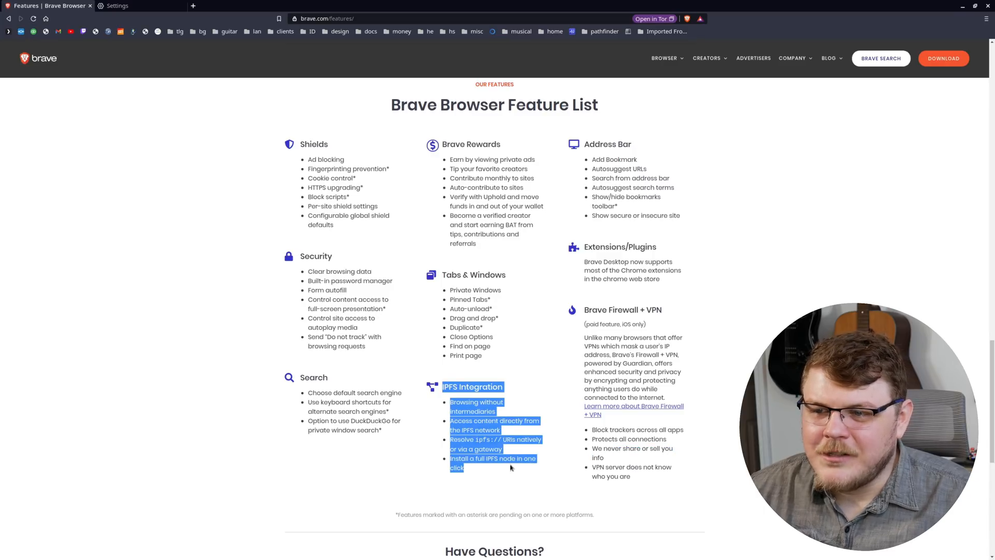
{"action": "left_click", "coordinate": [341, 394]}
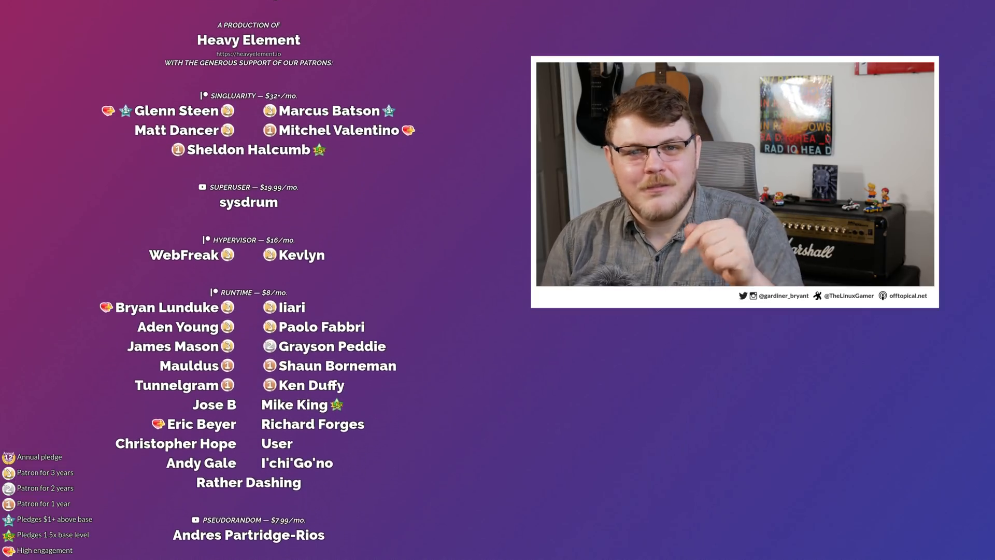
Scroll the closing credits down to the annual patrons section.
{"action": "scroll", "scroll_direction": "down", "scroll_amount": 3}
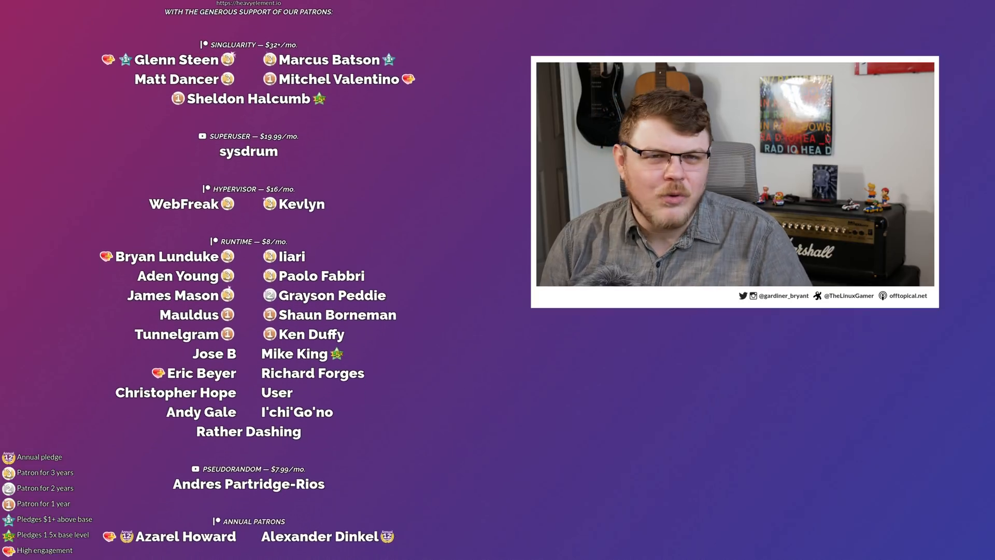